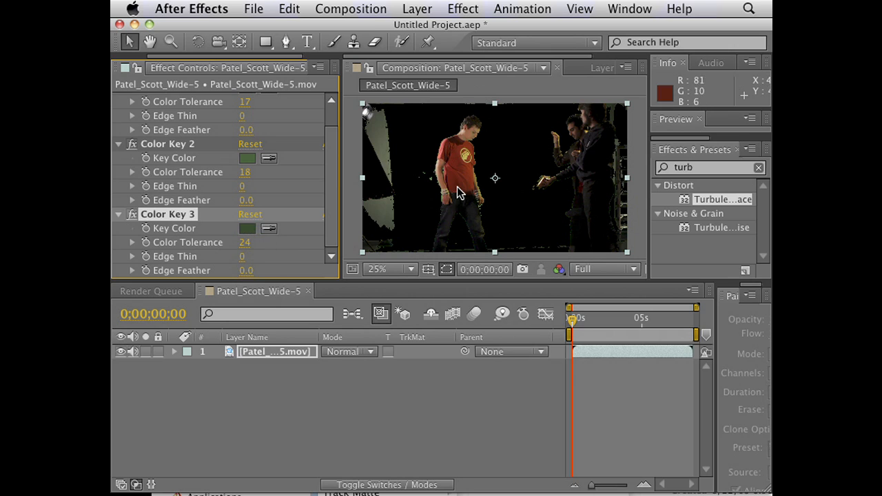
{"action": "mouse_move", "coordinate": [448, 231]}
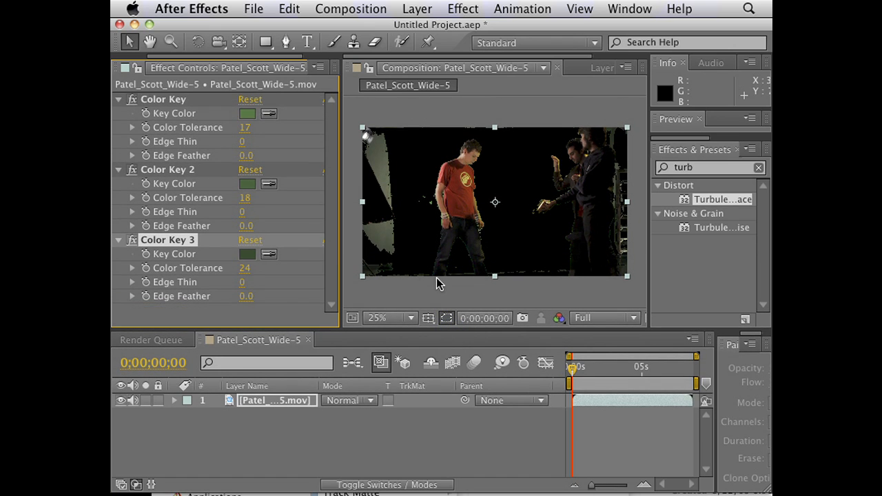
Add a Simple Choker after the Color Key stack with Choke Matte -48.70 and preview the fringe
{"action": "left_click", "coordinate": [388, 318]}
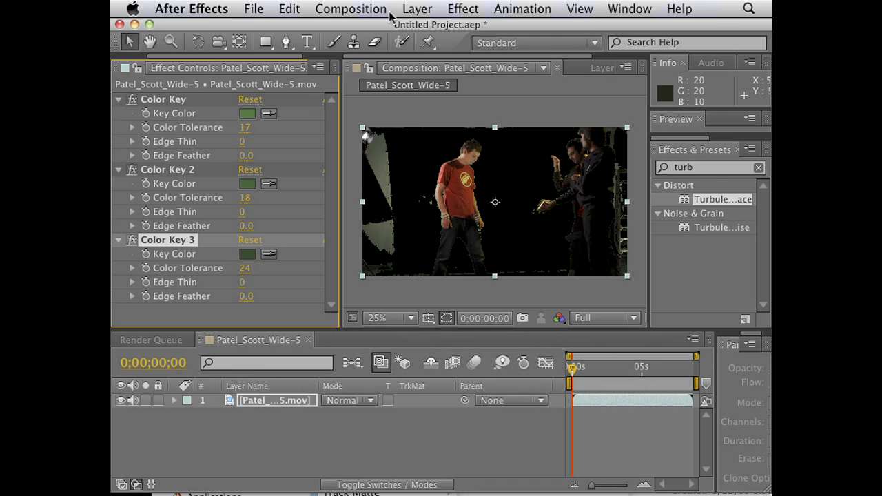
{"action": "left_click", "coordinate": [462, 8]}
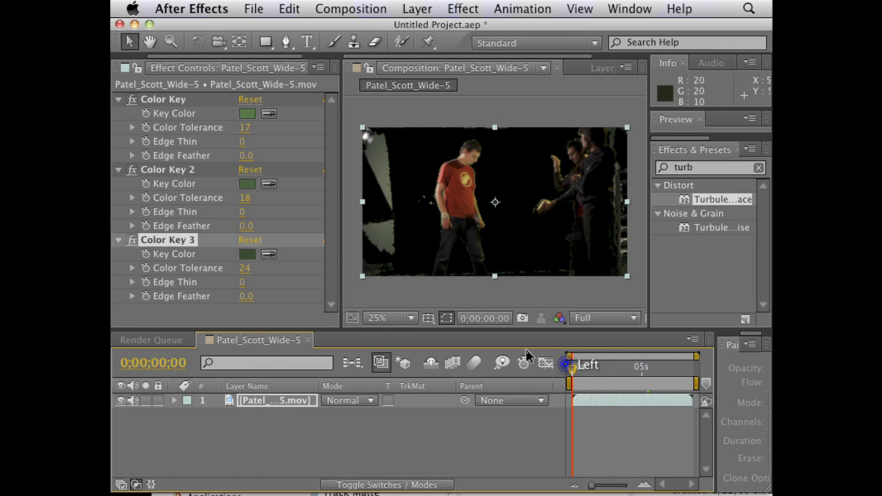
{"action": "left_click", "coordinate": [462, 9]}
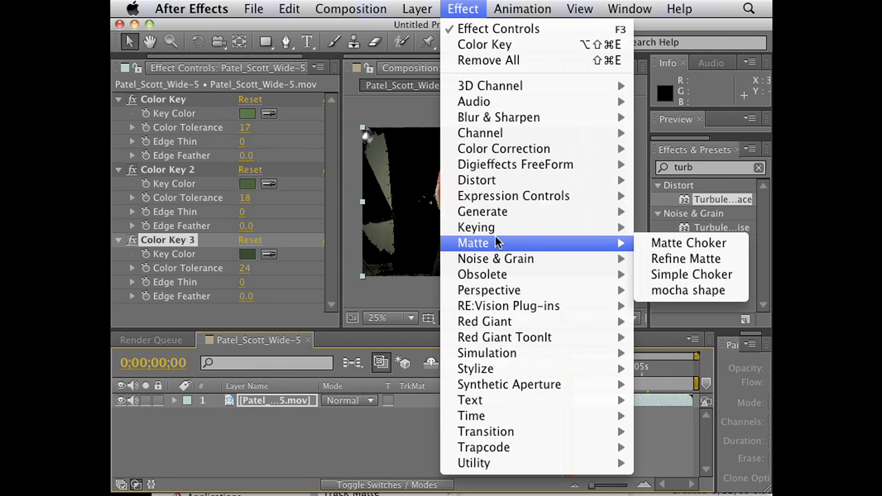
{"action": "mouse_move", "coordinate": [655, 238]}
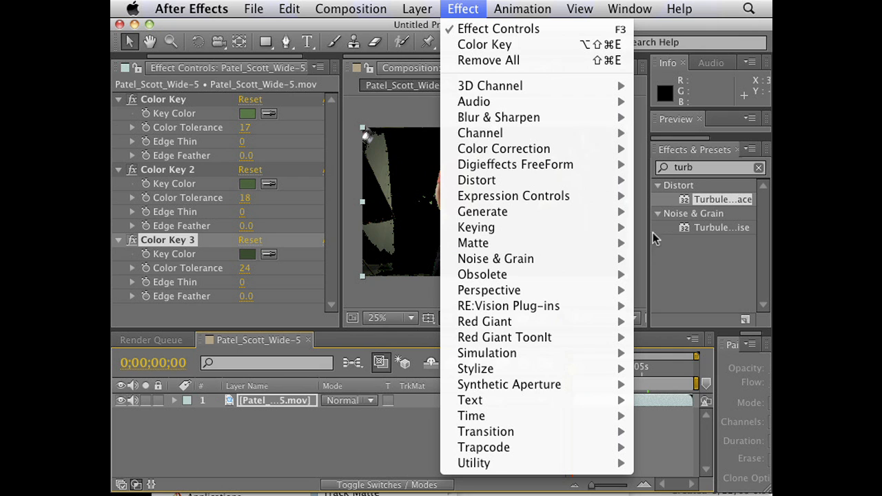
{"action": "mouse_move", "coordinate": [474, 242]}
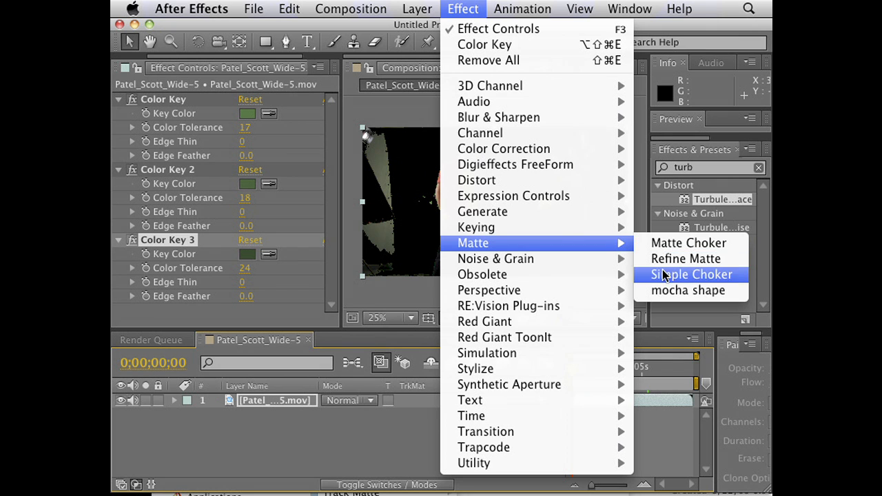
{"action": "left_click", "coordinate": [693, 275]}
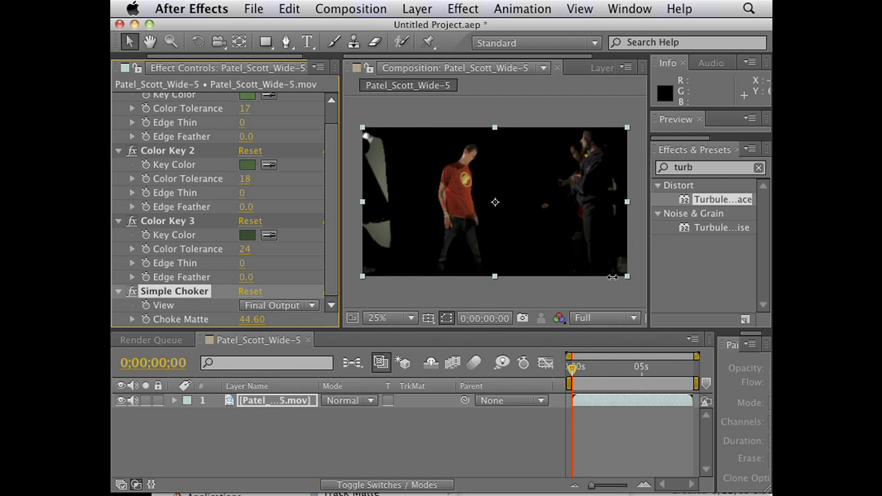
{"action": "left_click_drag", "start_coordinate": [252, 319], "coordinate": [269, 319]}
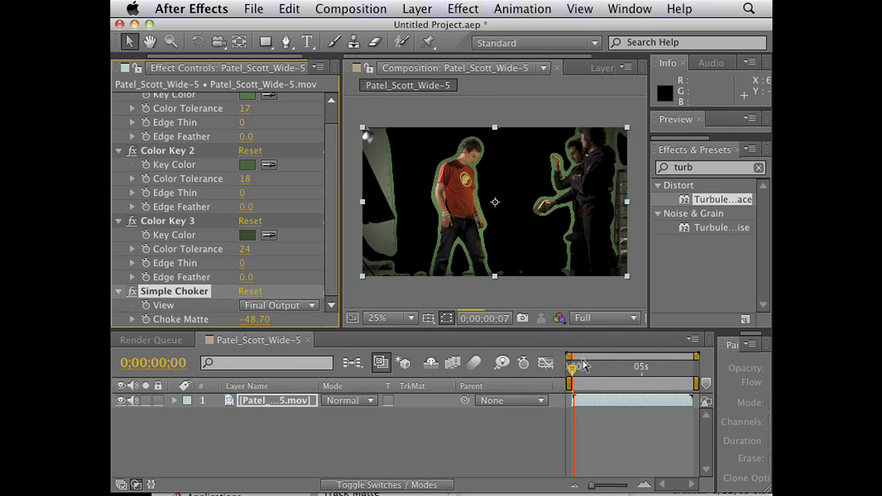
{"action": "left_click_drag", "start_coordinate": [572, 367], "coordinate": [601, 368]}
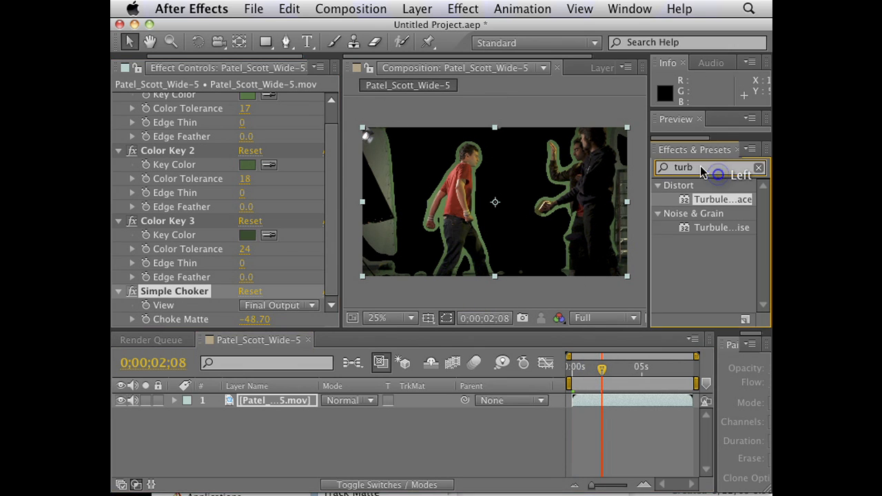
Apply Keylight from the Keying effects to key out the green backdrop
{"action": "left_click", "coordinate": [463, 8]}
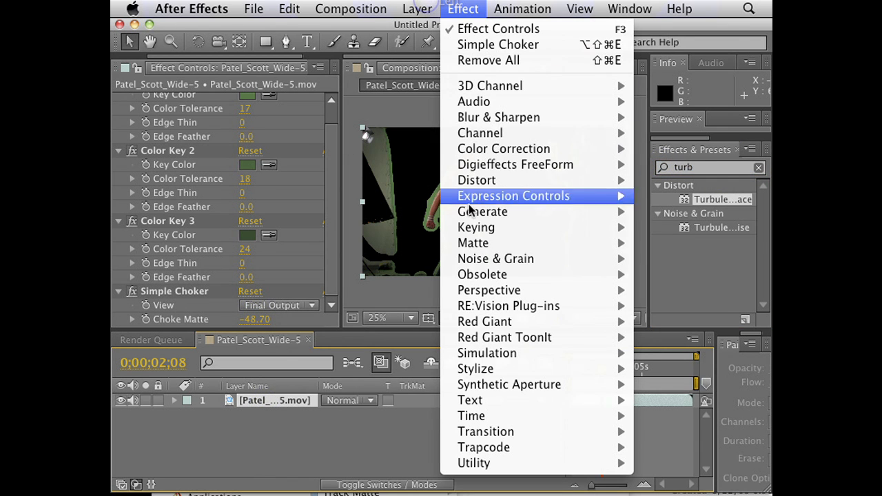
{"action": "left_click", "coordinate": [476, 227]}
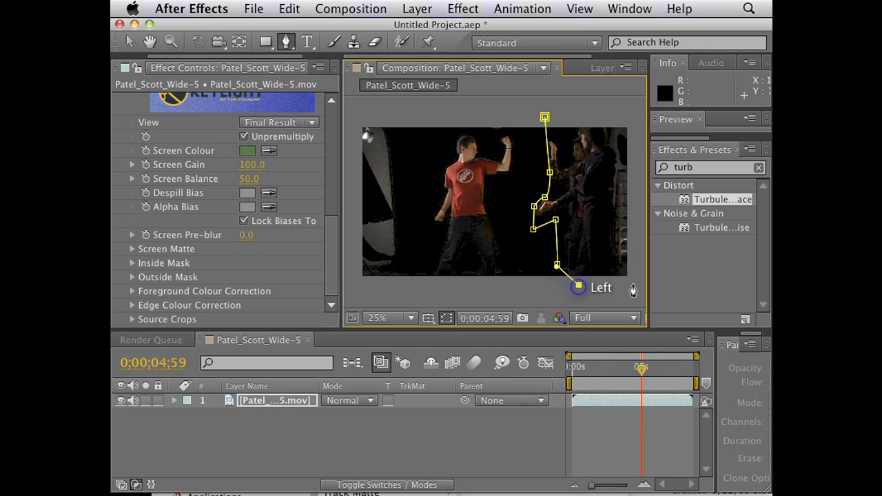
Draw Mask 1 around the two right-hand men, set it to Subtract and preview over time
{"action": "left_click_drag", "start_coordinate": [578, 287], "coordinate": [589, 113]}
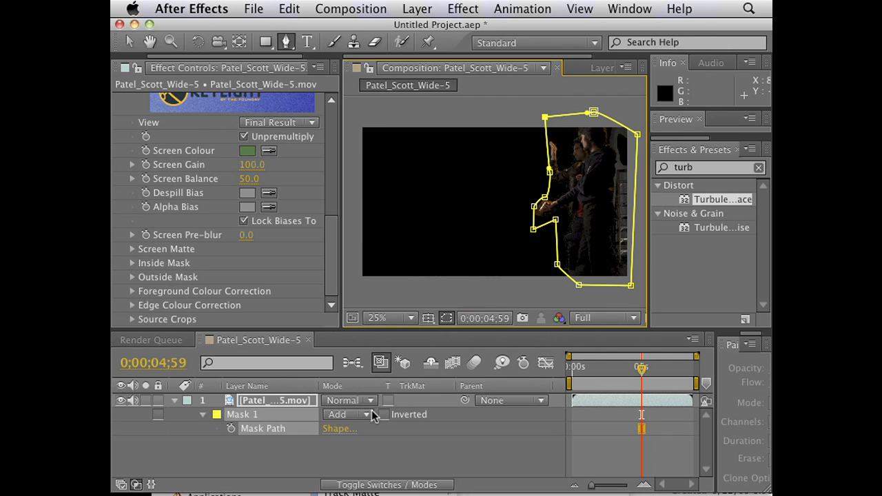
{"action": "left_click", "coordinate": [349, 414]}
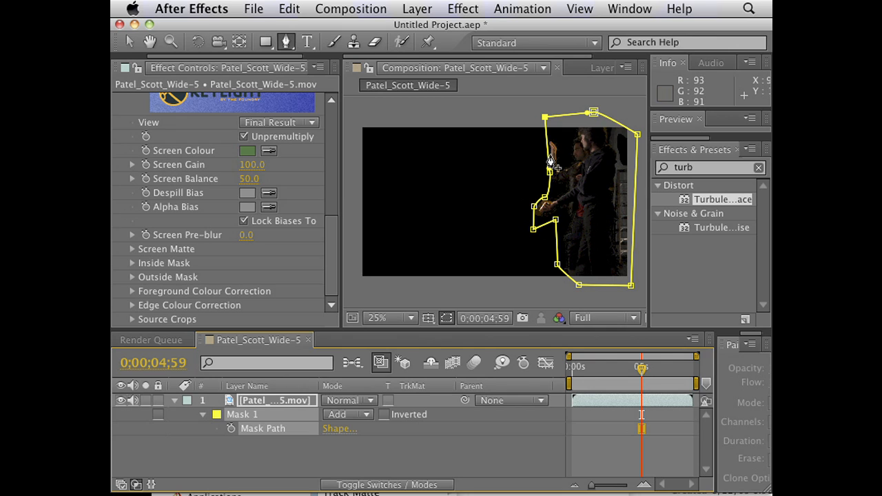
{"action": "mouse_move", "coordinate": [331, 426]}
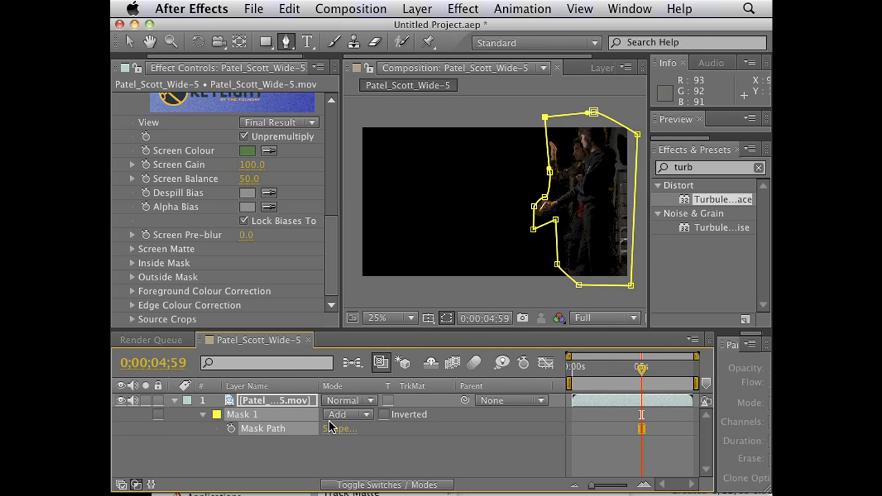
{"action": "left_click", "coordinate": [348, 414]}
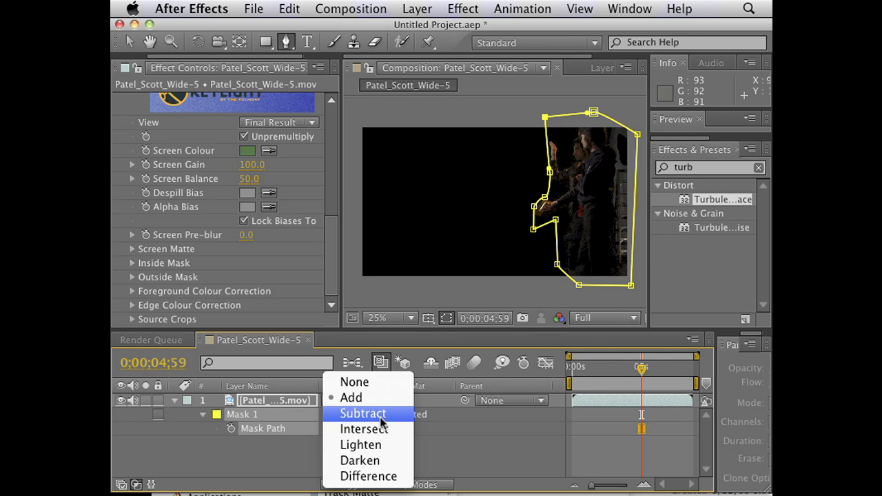
{"action": "left_click", "coordinate": [362, 413]}
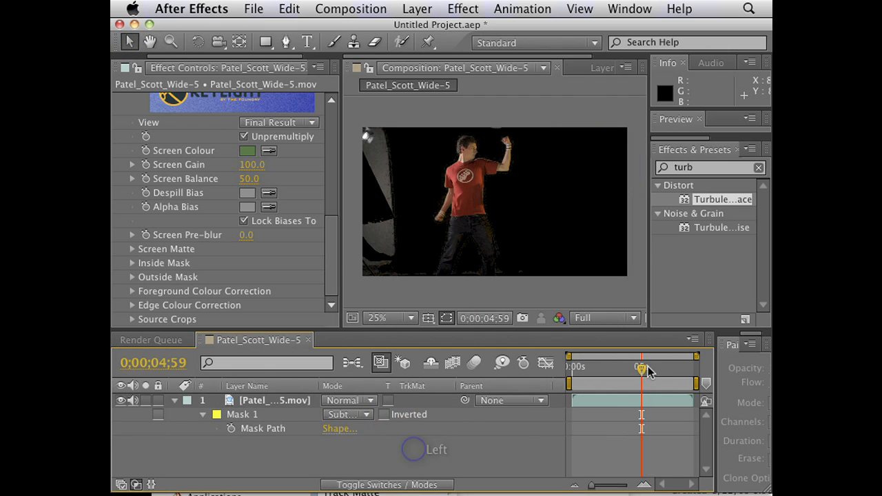
{"action": "left_click_drag", "start_coordinate": [641, 366], "coordinate": [624, 367]}
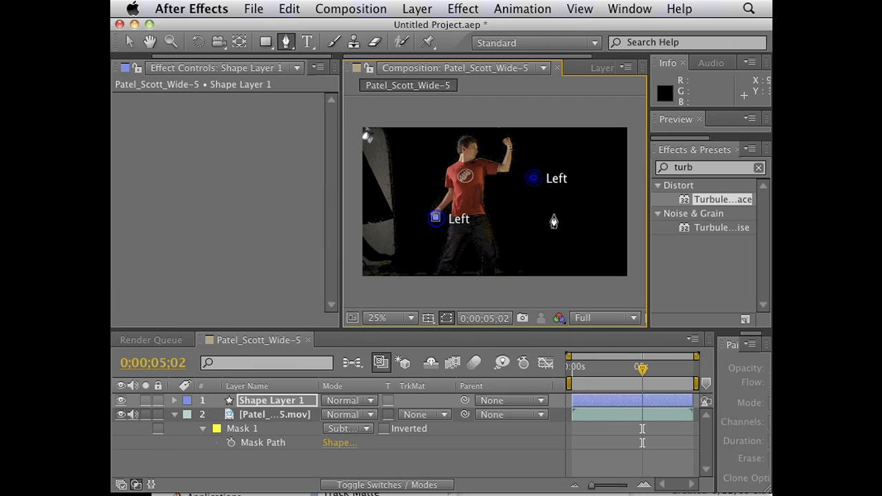
Draw Mask 2 around the left-edge light stand and set it to Subtract
{"action": "left_click_drag", "start_coordinate": [435, 217], "coordinate": [534, 176]}
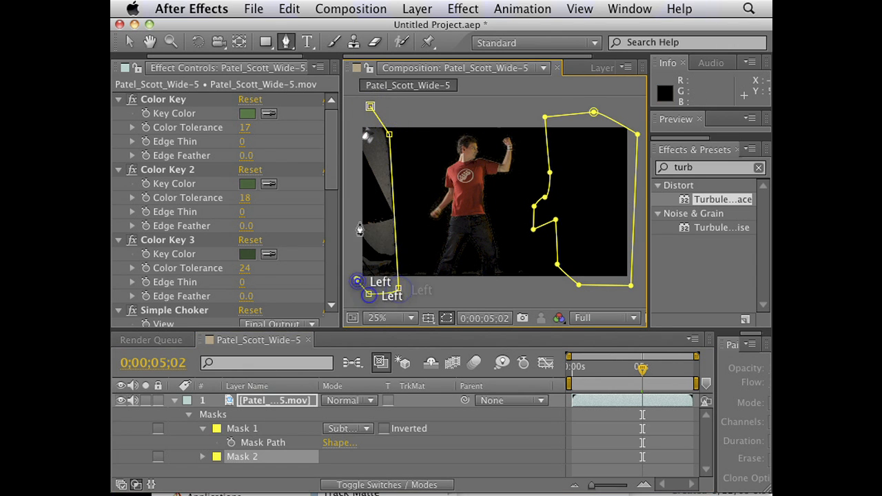
{"action": "left_click", "coordinate": [349, 457]}
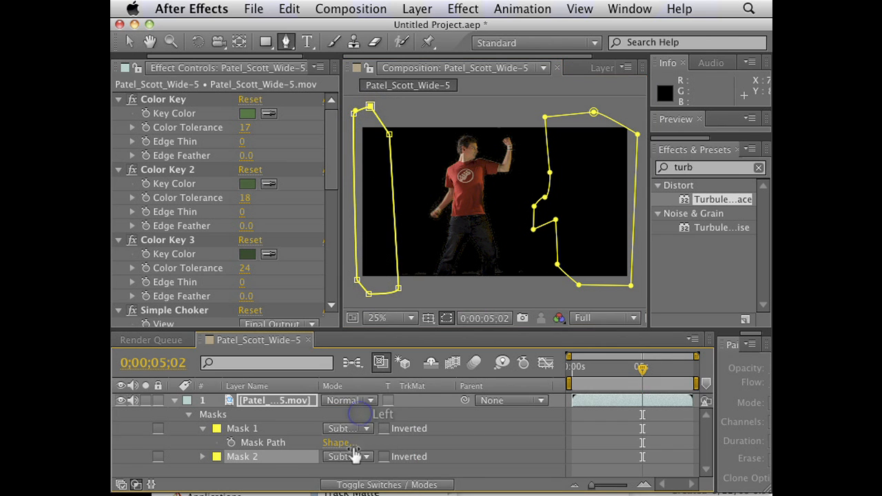
{"action": "left_click", "coordinate": [348, 429]}
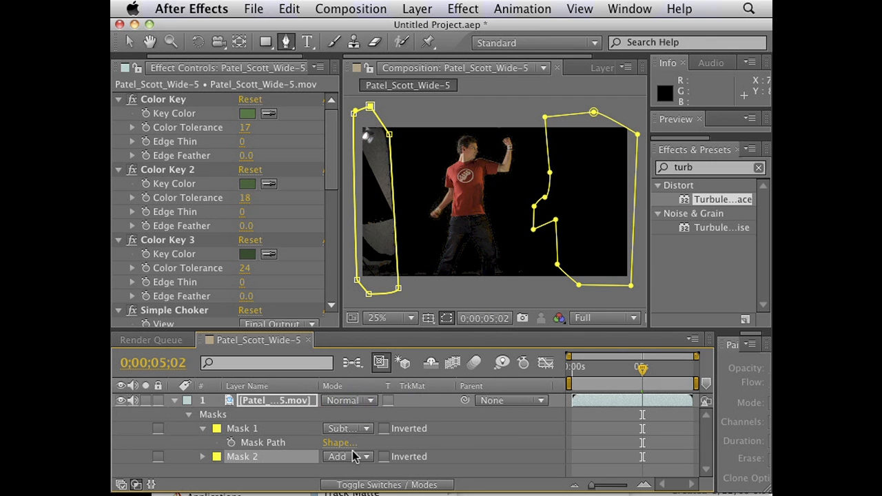
{"action": "left_click", "coordinate": [345, 457]}
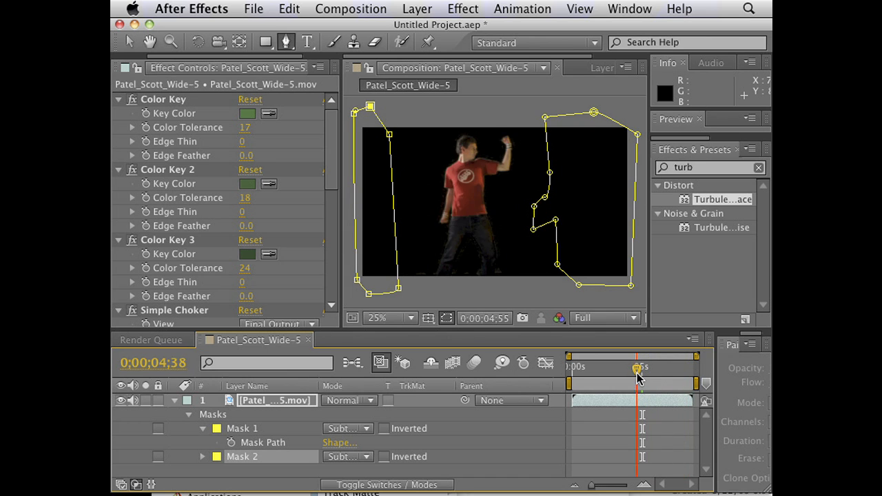
Scrub to a later frame to find where Mask 1 cuts off the man's arm
{"action": "left_click_drag", "start_coordinate": [638, 375], "coordinate": [648, 375]}
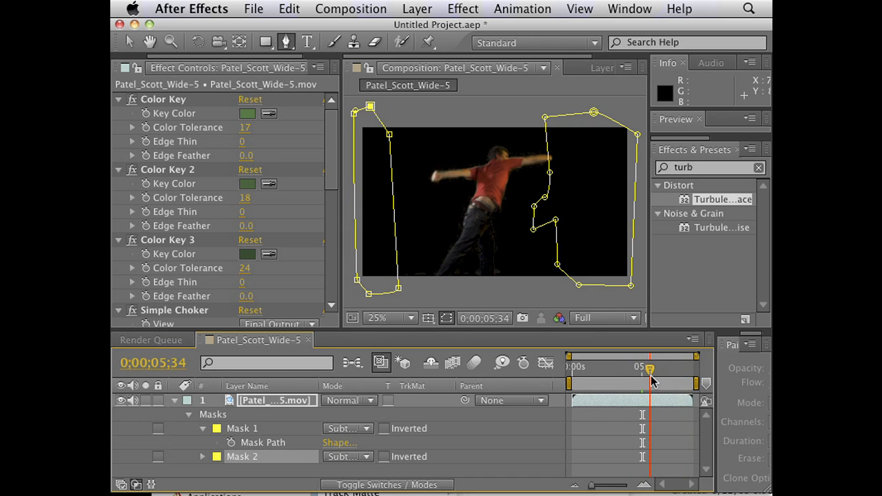
{"action": "left_click_drag", "start_coordinate": [651, 366], "coordinate": [655, 366]}
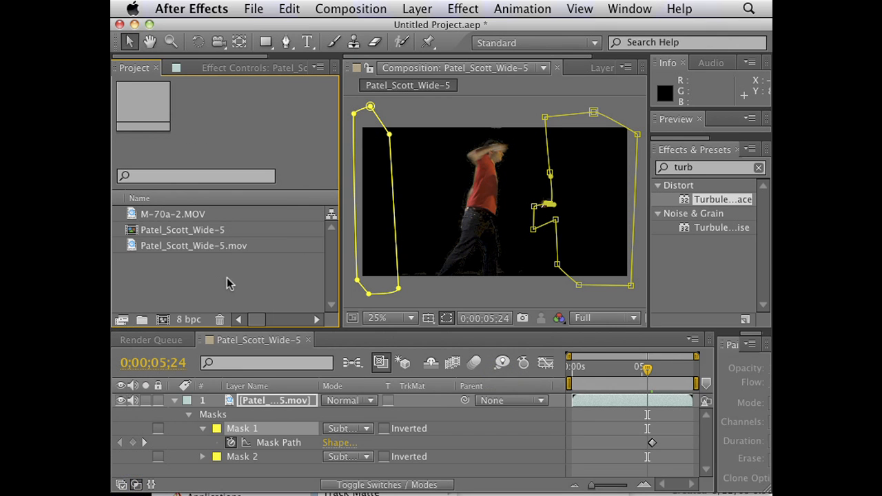
Place M-70a-2.MOV beneath the keyed man, preview the composite and bring up the keyed layer's options
{"action": "left_click", "coordinate": [173, 214]}
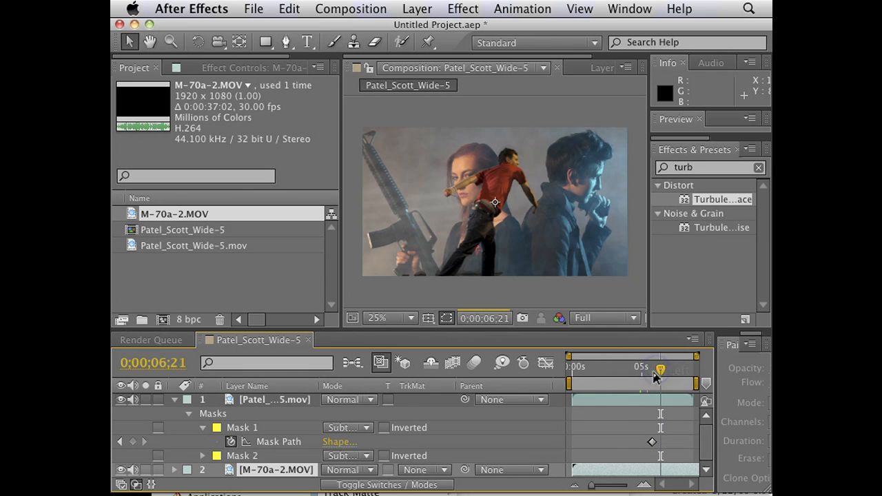
{"action": "left_click_drag", "start_coordinate": [659, 374], "coordinate": [635, 375]}
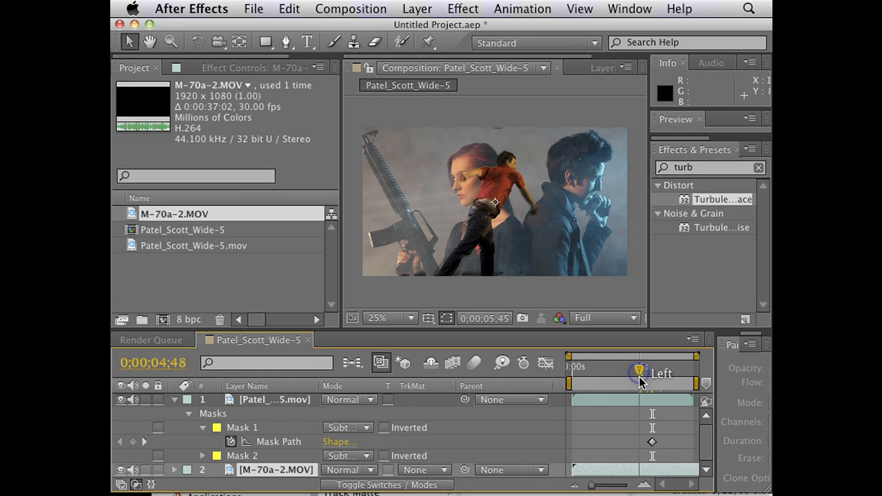
{"action": "left_click", "coordinate": [274, 400]}
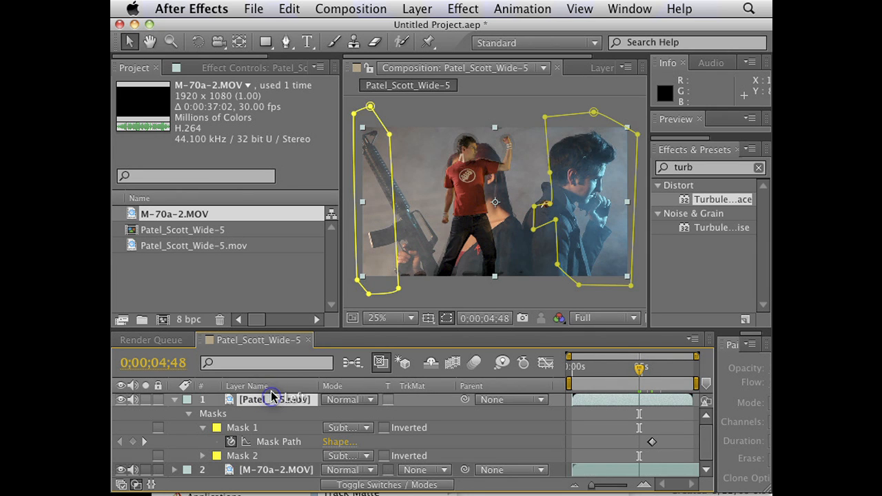
{"action": "right_click", "coordinate": [276, 400]}
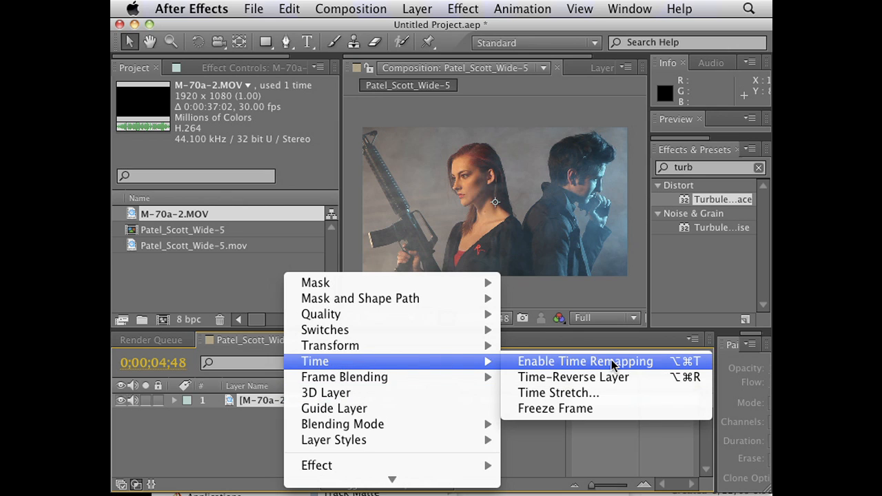
{"action": "mouse_move", "coordinate": [427, 361]}
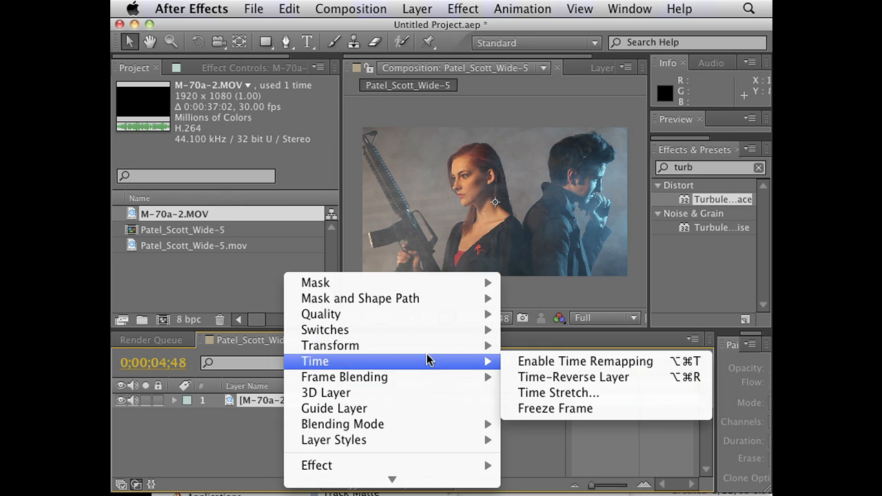
{"action": "mouse_move", "coordinate": [330, 345]}
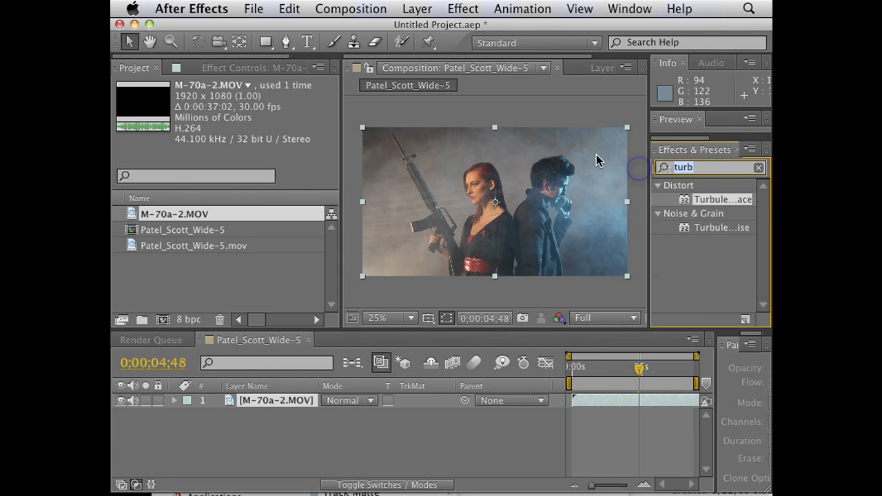
Search Effects & Presets for 'color r' and apply Color Range to the gun-footage clip
{"action": "type", "text": "color ra"}
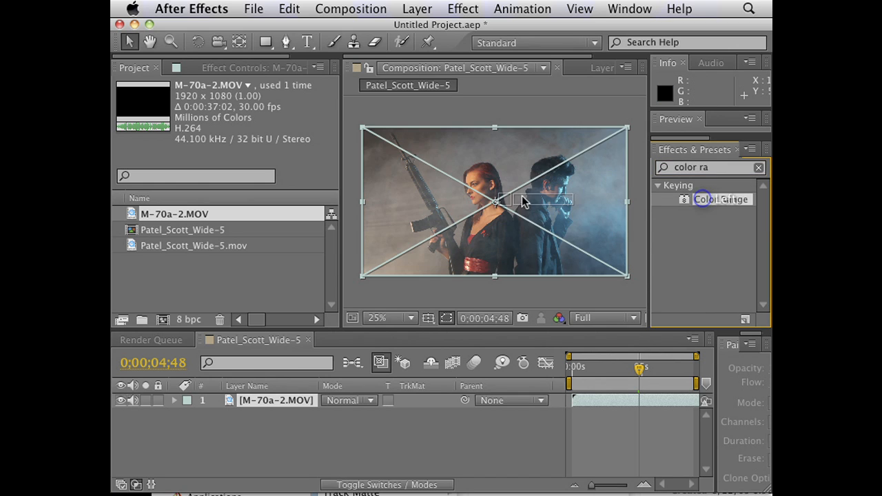
{"action": "double_click", "coordinate": [721, 199]}
{"action": "type", "text": "keyli"}
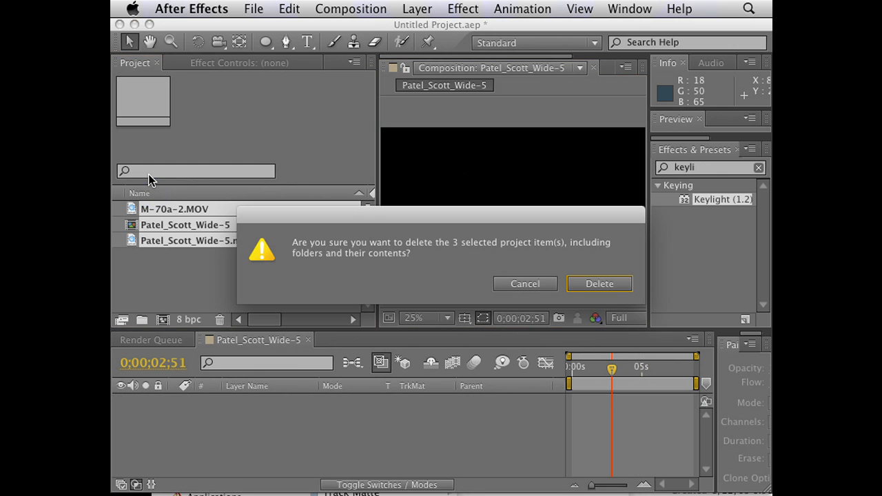
Confirm deleting the three old project items
{"action": "left_click", "coordinate": [600, 283]}
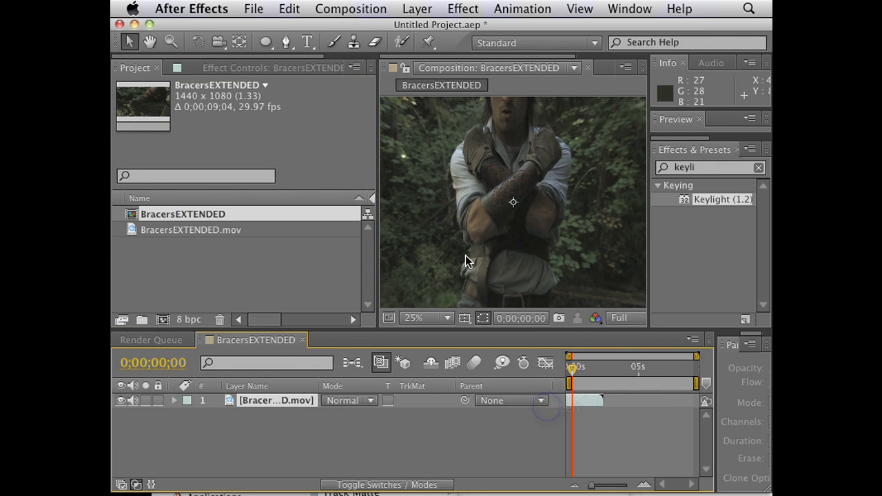
Key the bracers clip with Keylight: eyedrop the dark background, view Screen Matte, Clip Black 33, Clip White 83
{"action": "left_click", "coordinate": [463, 9]}
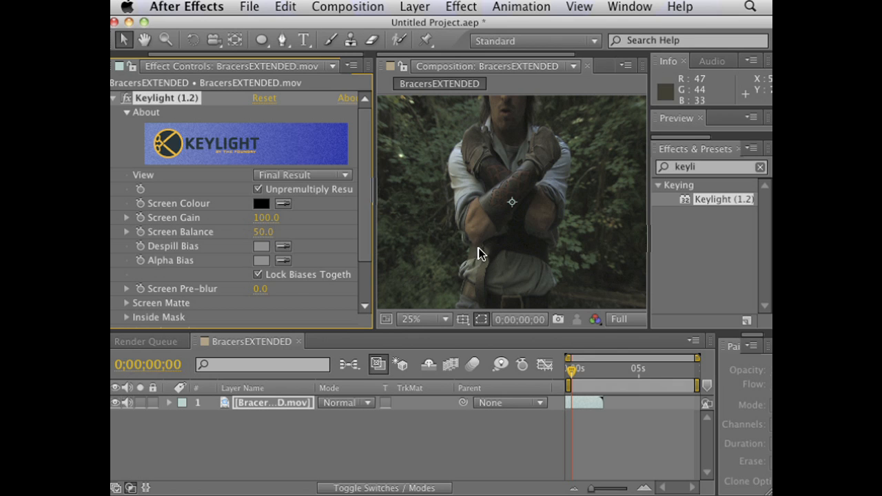
{"action": "left_click", "coordinate": [424, 318]}
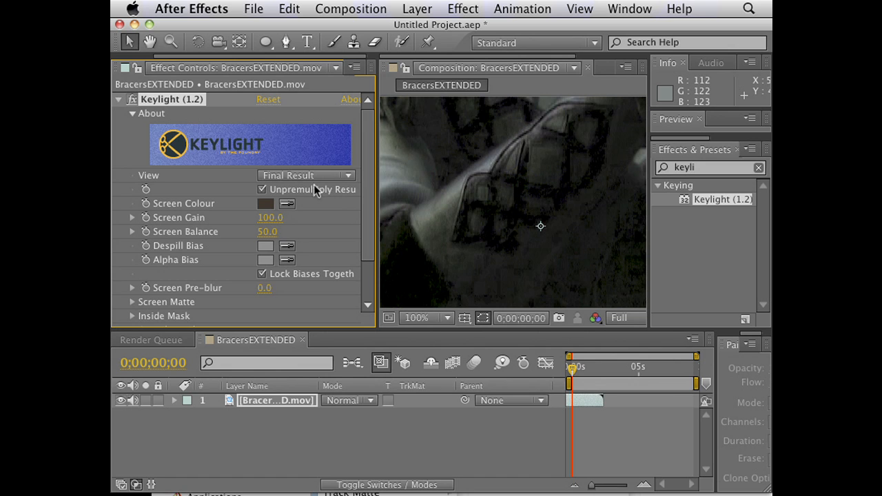
{"action": "left_click", "coordinate": [305, 175]}
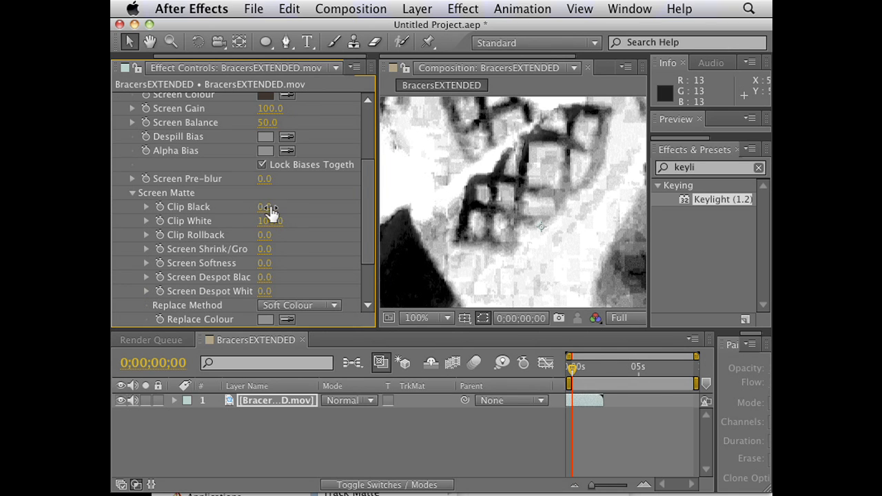
{"action": "left_click_drag", "start_coordinate": [267, 207], "coordinate": [289, 207]}
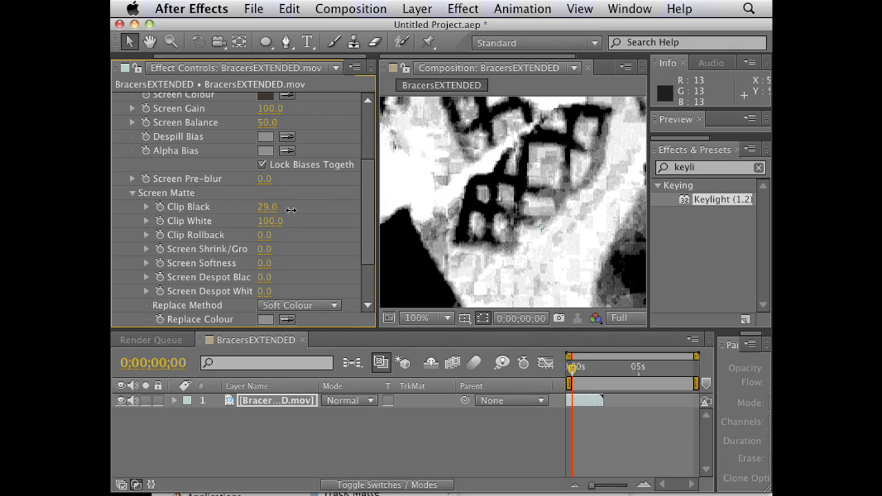
{"action": "left_click_drag", "start_coordinate": [267, 207], "coordinate": [269, 206]}
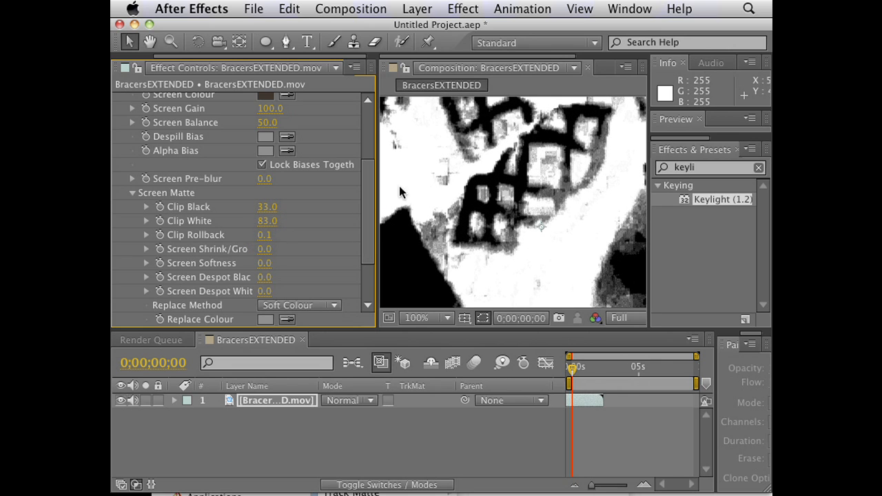
Duplicate the keyed layer, compare Final Result and Screen Matte views, and select the lower copy
{"action": "left_click", "coordinate": [276, 401]}
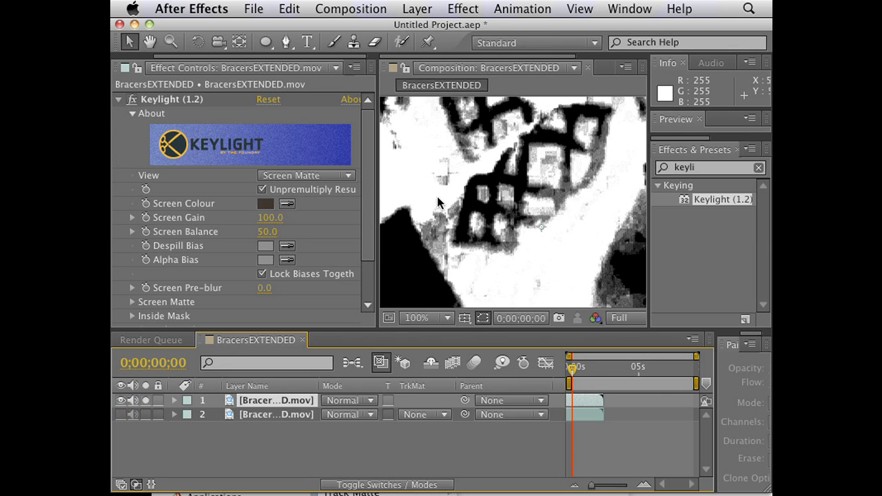
{"action": "mouse_move", "coordinate": [325, 274]}
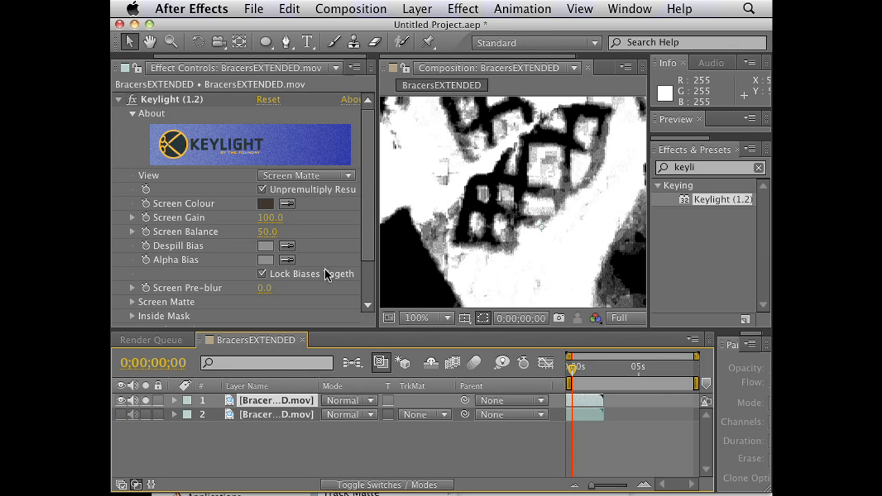
{"action": "left_click", "coordinate": [305, 175]}
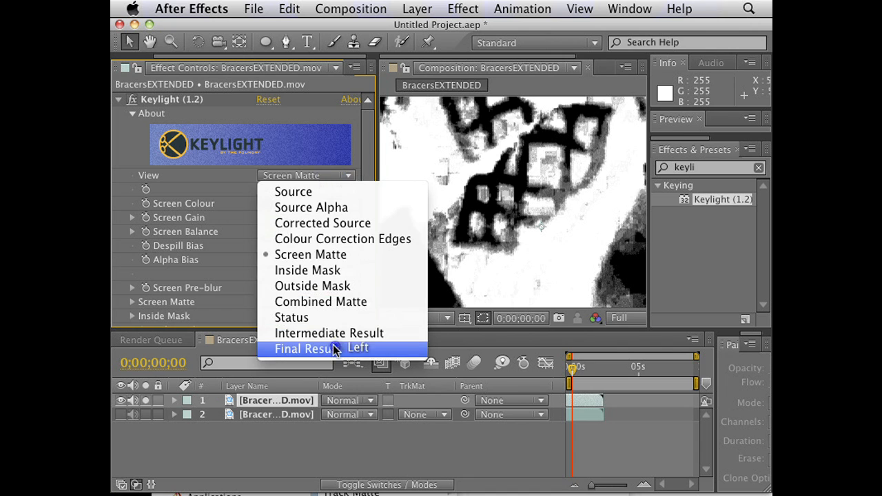
{"action": "left_click", "coordinate": [307, 348]}
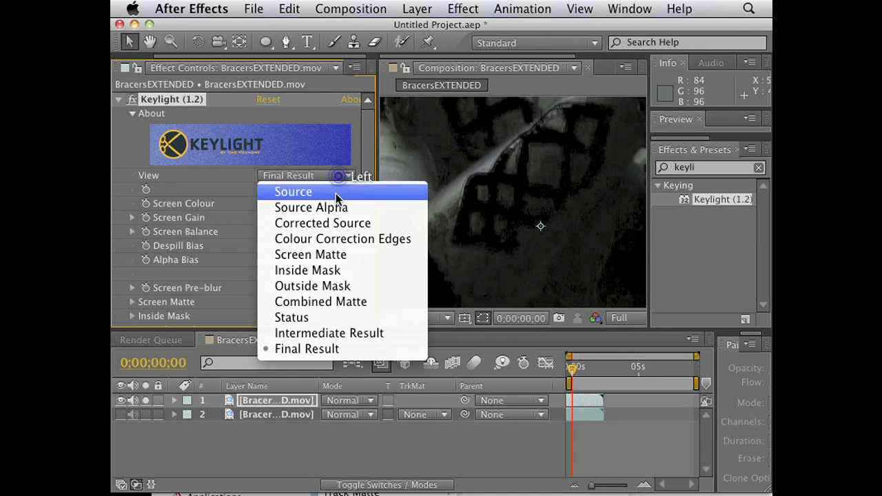
{"action": "left_click", "coordinate": [310, 255]}
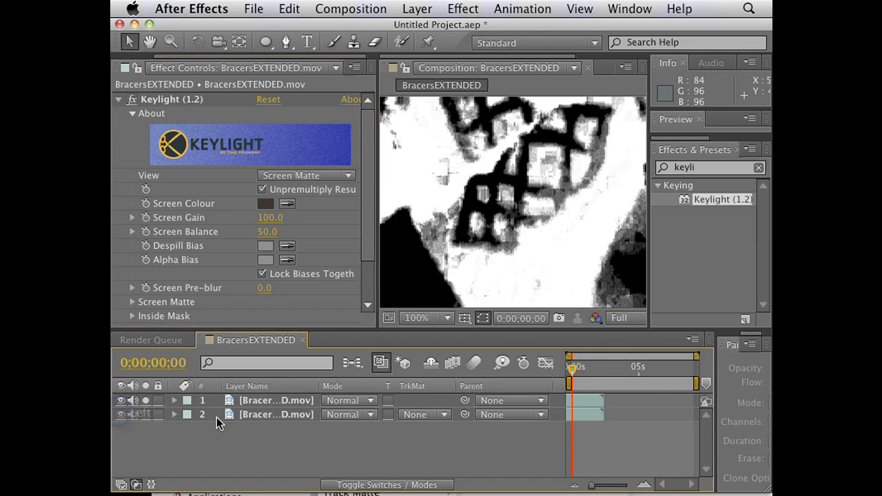
{"action": "left_click", "coordinate": [132, 302]}
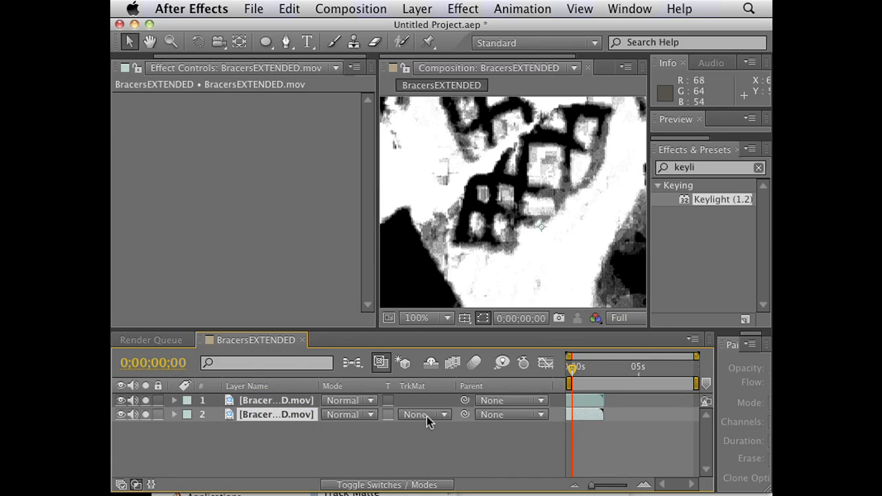
Set the lower bracers layer to Luma Inverted Matte and mask around the bracers
{"action": "left_click", "coordinate": [422, 414]}
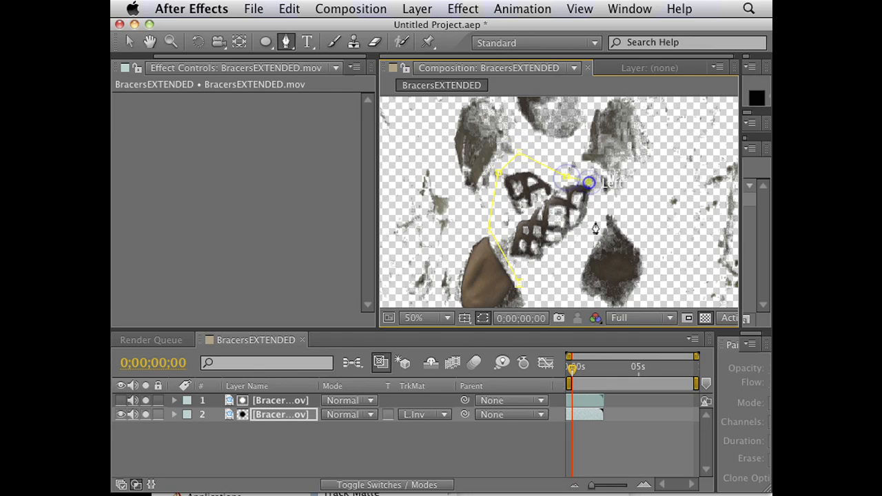
{"action": "left_click_drag", "start_coordinate": [589, 182], "coordinate": [518, 279]}
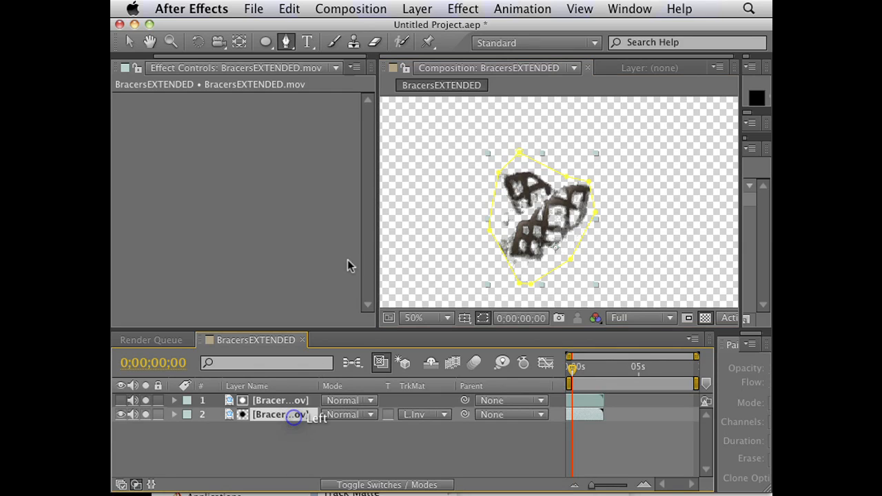
{"action": "left_click", "coordinate": [463, 8]}
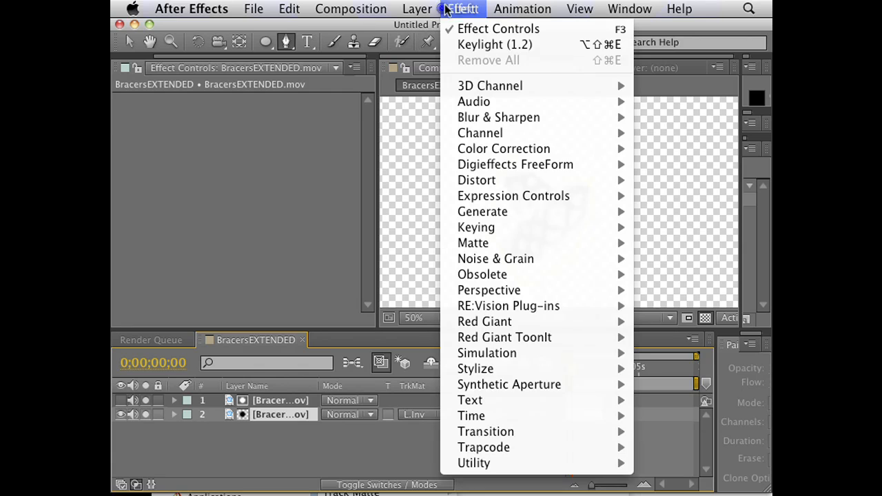
{"action": "mouse_move", "coordinate": [498, 117]}
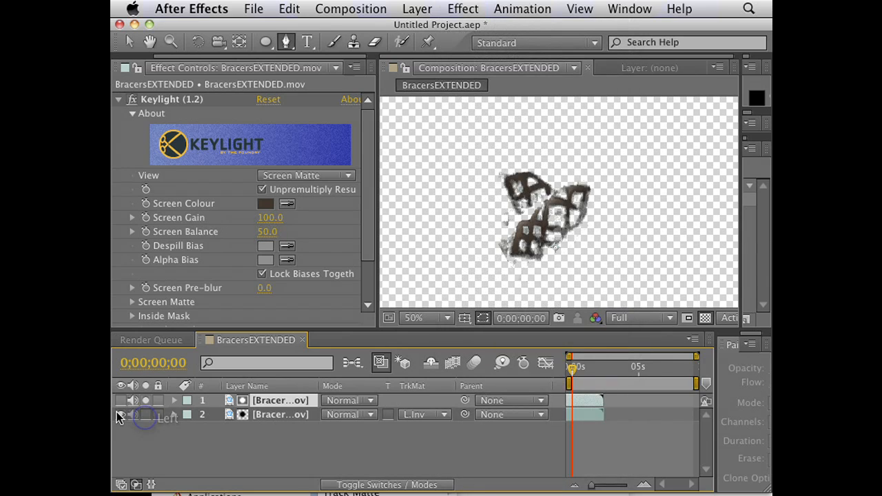
{"action": "left_click", "coordinate": [121, 403]}
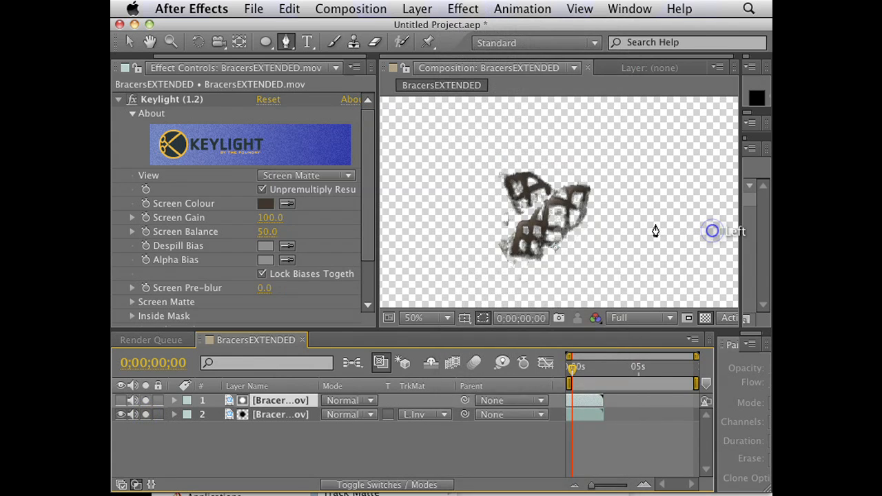
{"action": "mouse_move", "coordinate": [597, 246]}
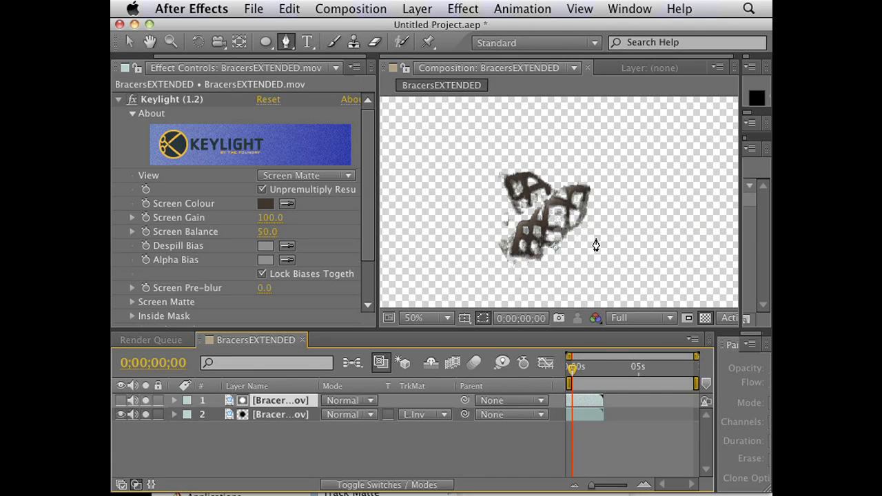
{"action": "left_click", "coordinate": [462, 9]}
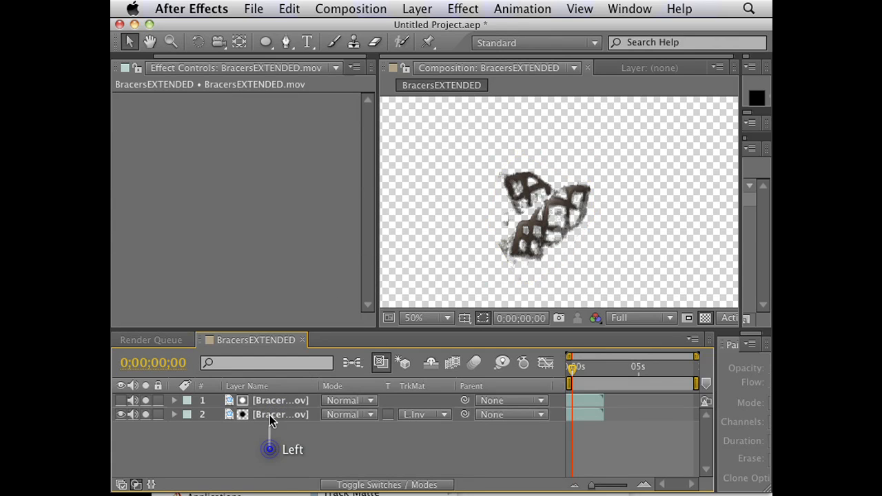
Nest the two bracers clip layers into Pre-comp 1
{"action": "left_click", "coordinate": [418, 9]}
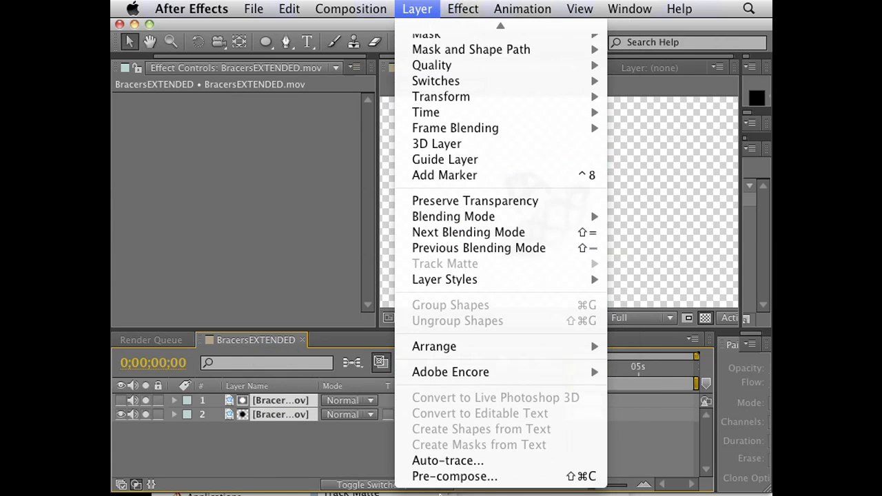
{"action": "left_click", "coordinate": [455, 476]}
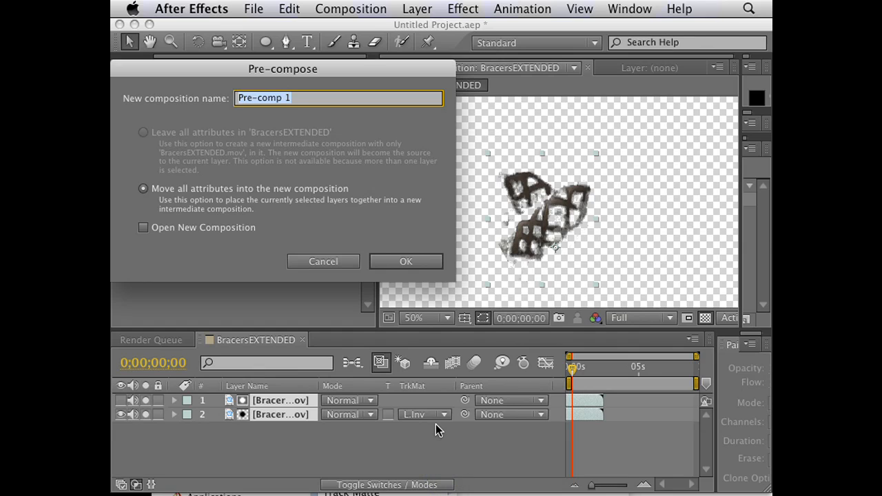
{"action": "left_click", "coordinate": [405, 261]}
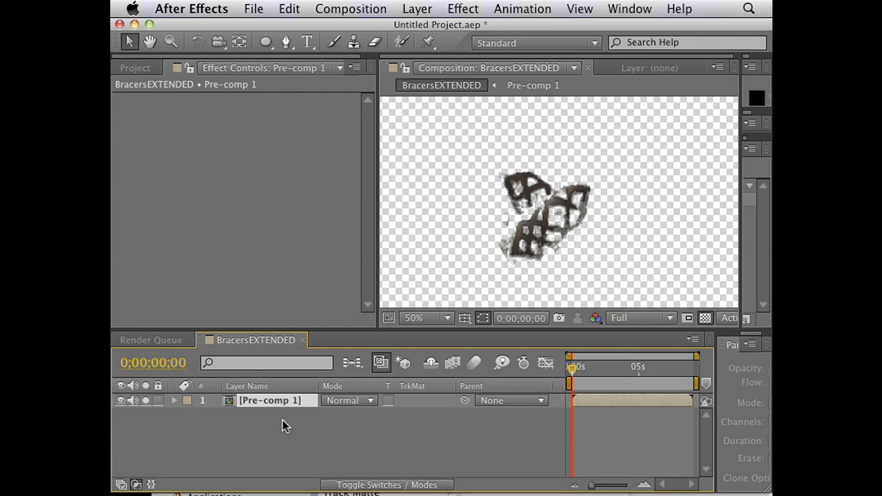
Place BracersEXTENDED.mov from the Project panel as a layer beneath Pre-comp 1
{"action": "left_click", "coordinate": [135, 68]}
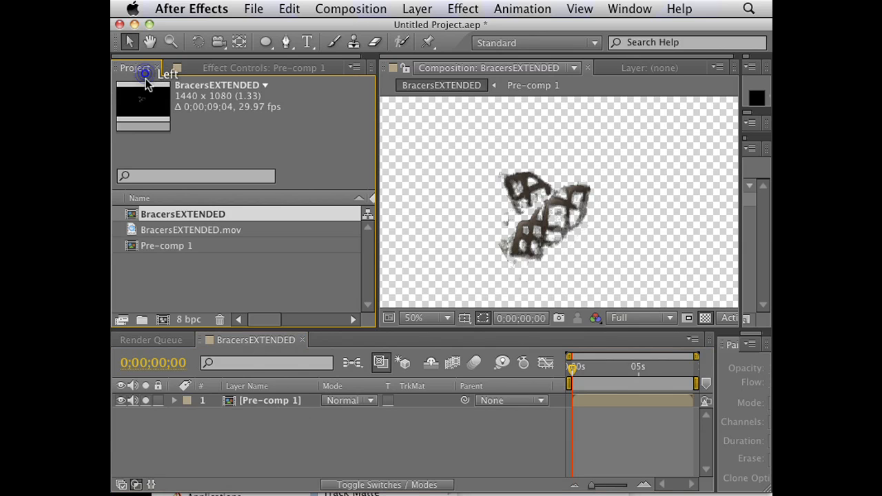
{"action": "left_click", "coordinate": [191, 229]}
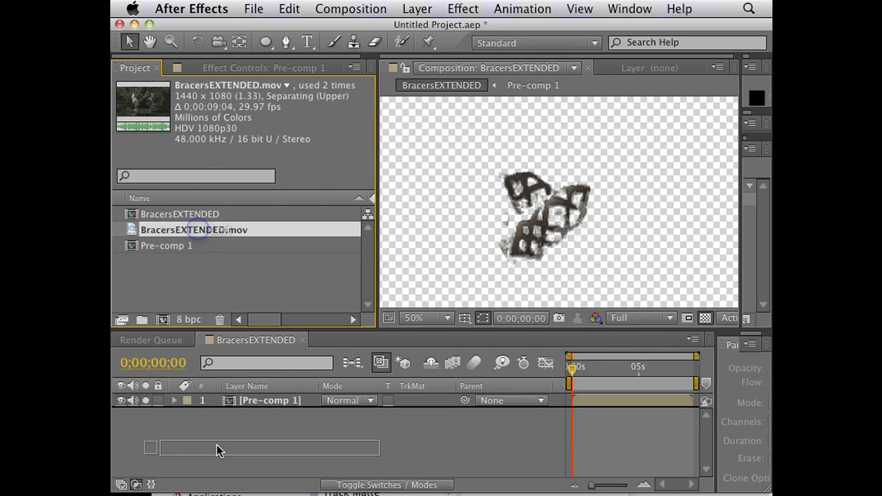
{"action": "left_click_drag", "start_coordinate": [195, 229], "coordinate": [620, 415]}
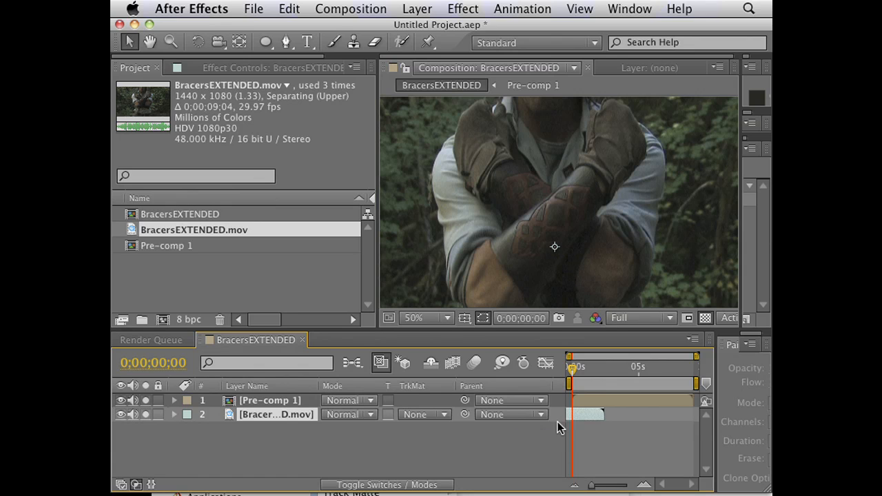
Apply CC Light Rays to Pre-comp 1 and centre the burst near the crossed wrists
{"action": "left_click", "coordinate": [270, 401]}
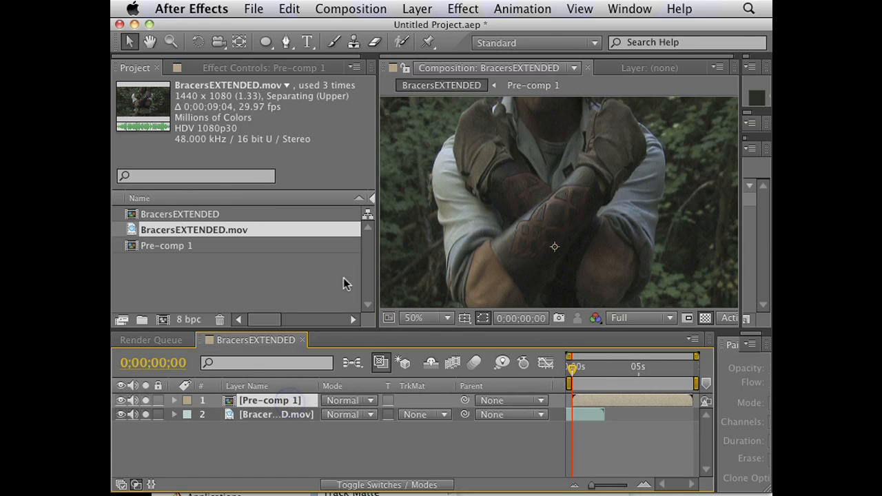
{"action": "left_click", "coordinate": [463, 9]}
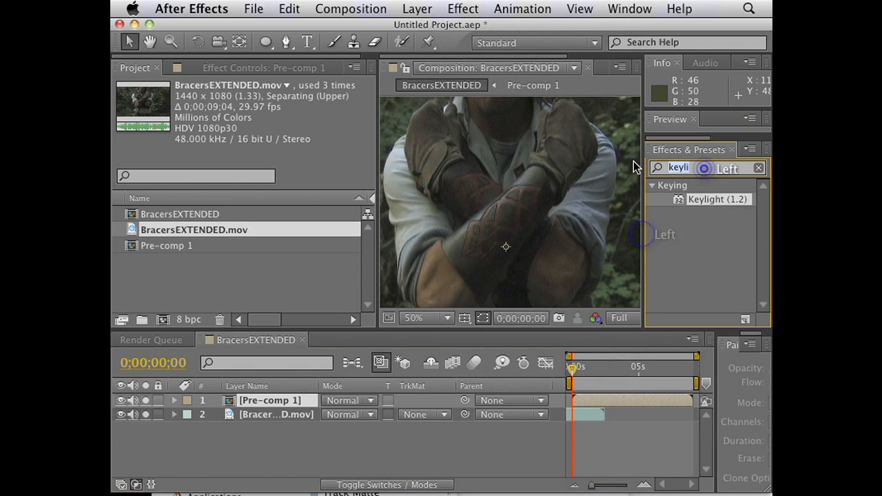
{"action": "type", "text": "light rays"}
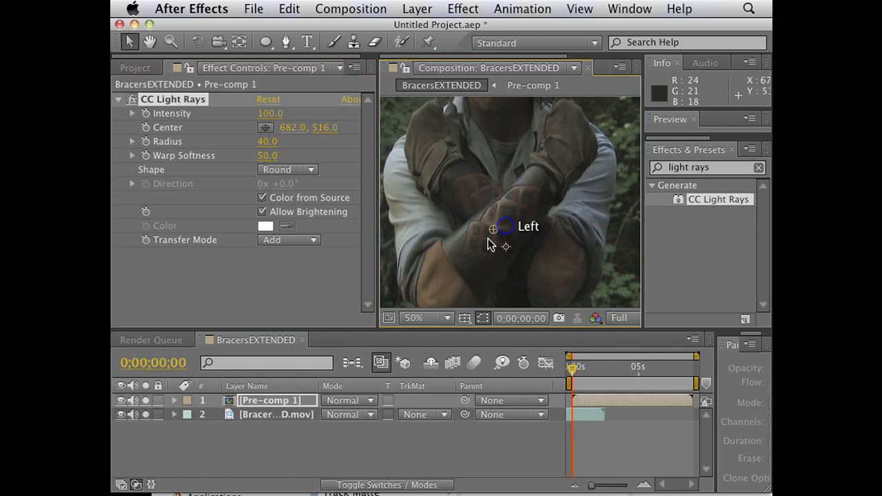
{"action": "left_click_drag", "start_coordinate": [506, 226], "coordinate": [496, 225]}
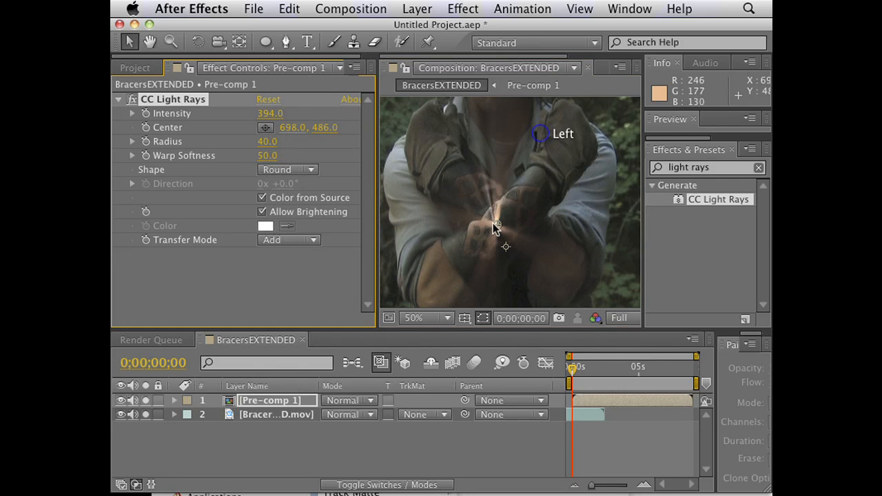
{"action": "left_click_drag", "start_coordinate": [541, 135], "coordinate": [537, 190]}
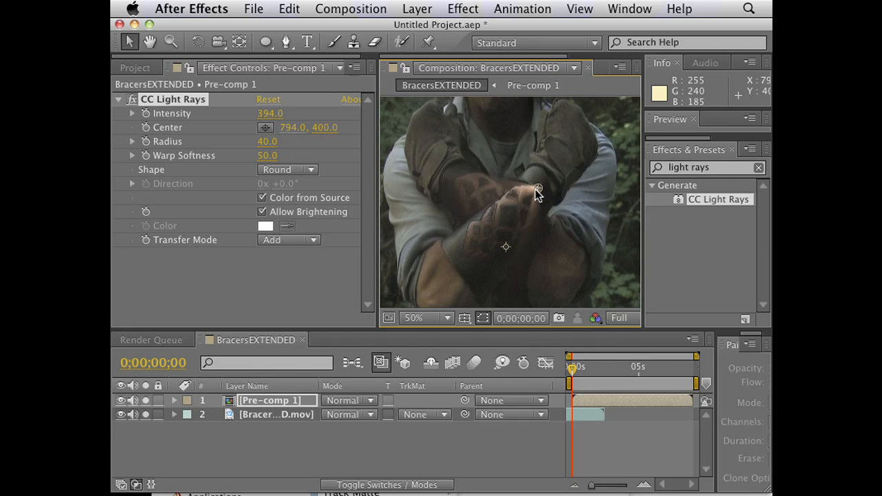
{"action": "left_click_drag", "start_coordinate": [538, 190], "coordinate": [492, 233]}
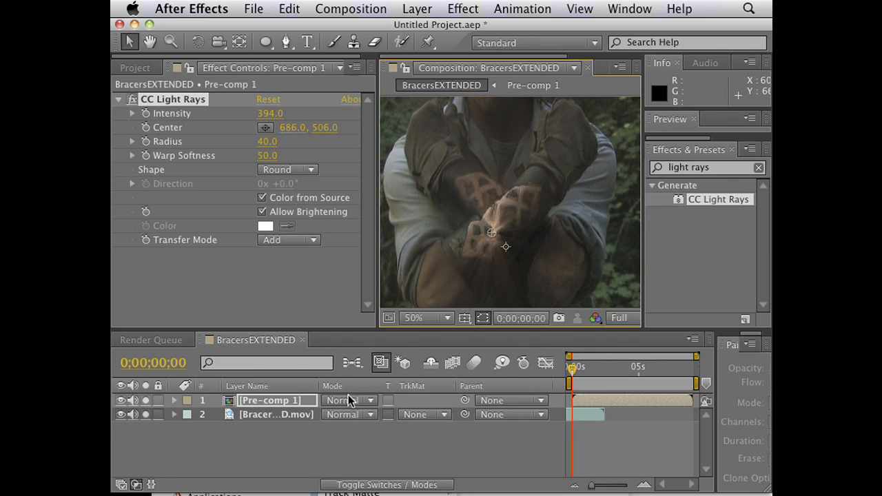
Blend Pre-comp 1 with Add and settle the light burst over the bracer
{"action": "left_click", "coordinate": [348, 400]}
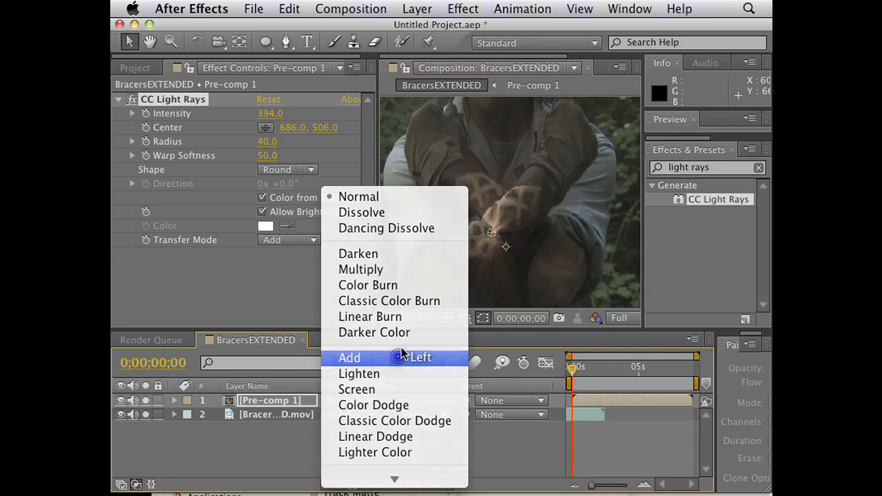
{"action": "left_click", "coordinate": [350, 358]}
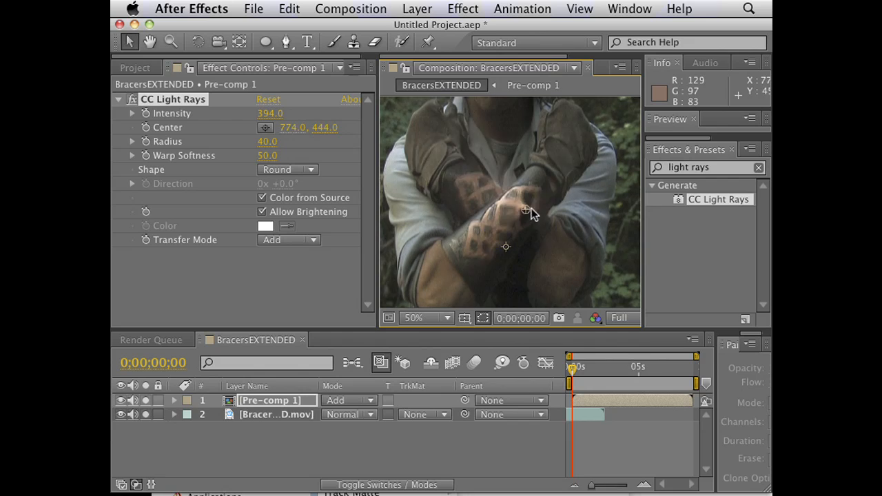
{"action": "left_click_drag", "start_coordinate": [526, 210], "coordinate": [506, 217]}
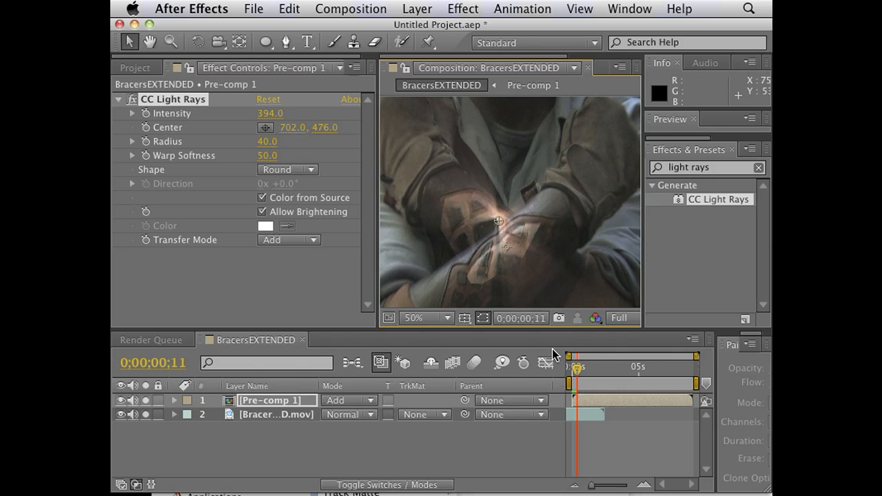
{"action": "mouse_move", "coordinate": [407, 251]}
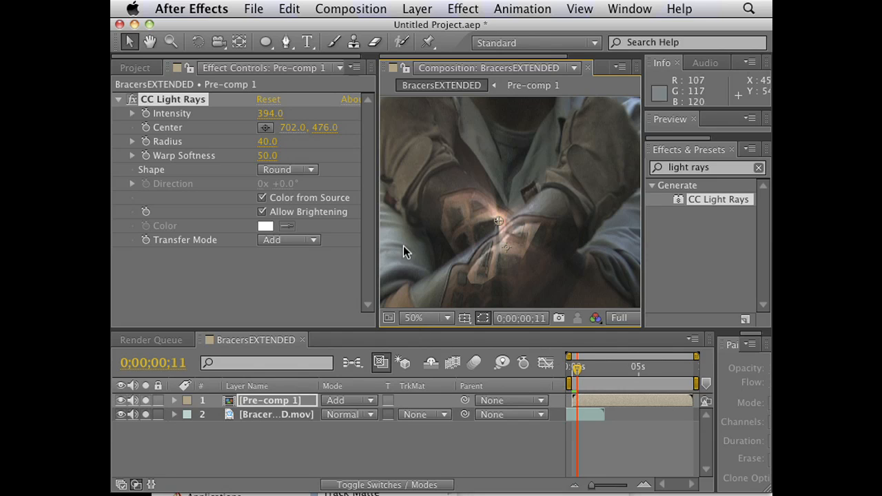
Enter Pre-comp 1, reveal the top bracer layer and reshape its mask around the pattern
{"action": "left_click", "coordinate": [276, 414]}
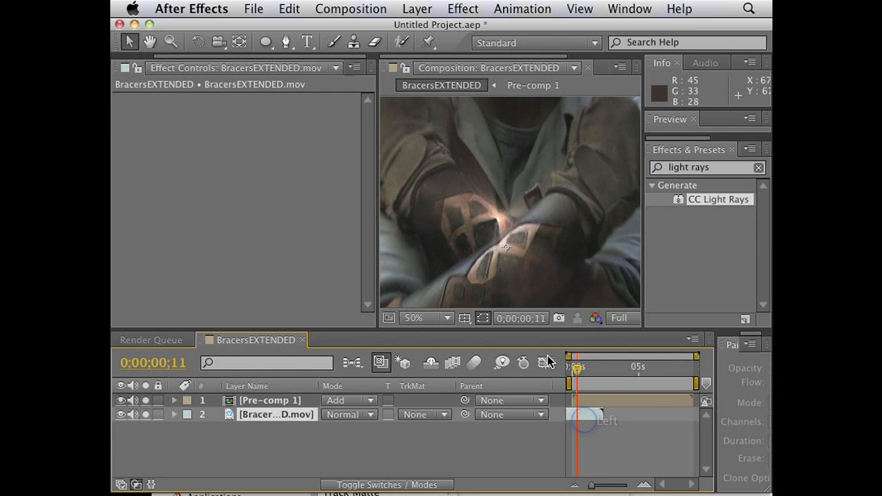
{"action": "left_click", "coordinate": [270, 401]}
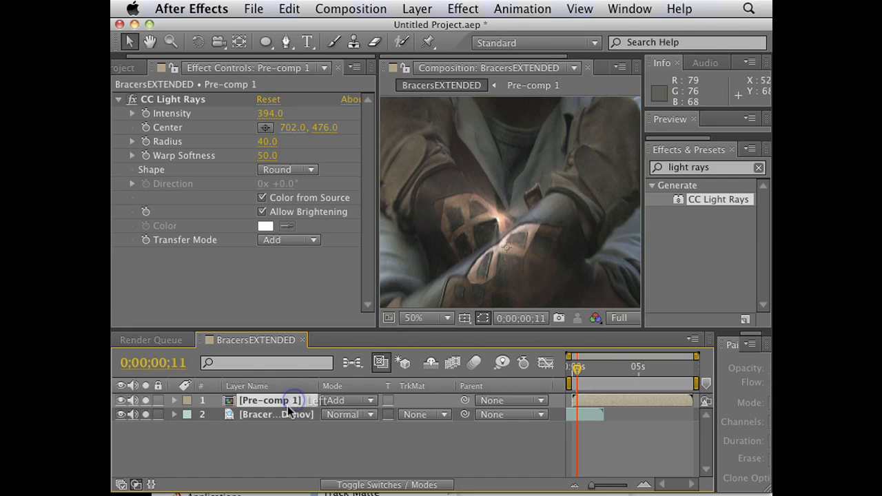
{"action": "double_click", "coordinate": [269, 400]}
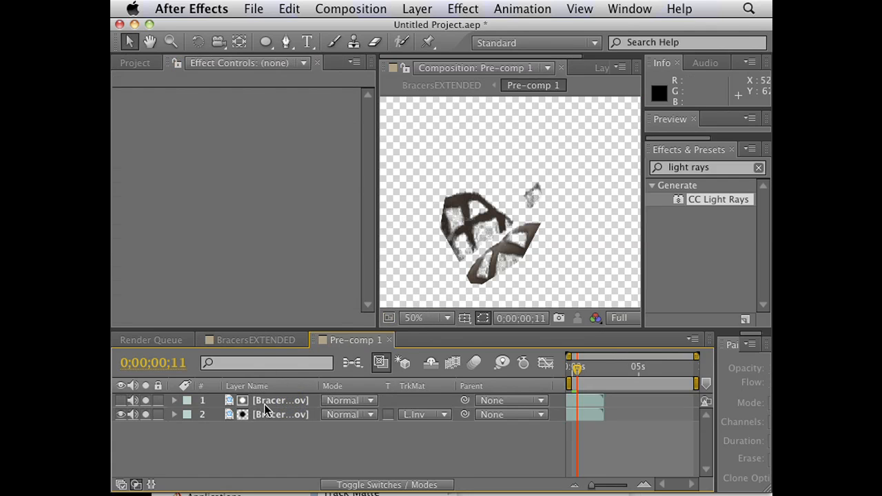
{"action": "left_click", "coordinate": [279, 400]}
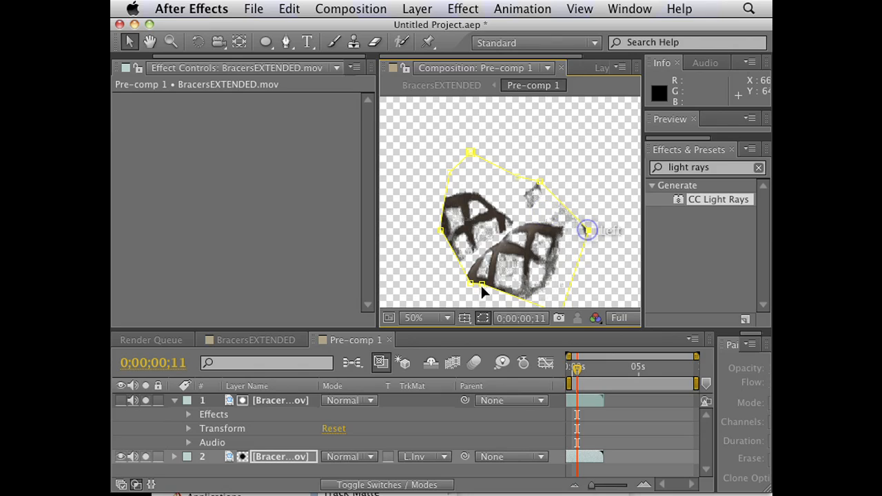
{"action": "left_click_drag", "start_coordinate": [586, 230], "coordinate": [442, 229]}
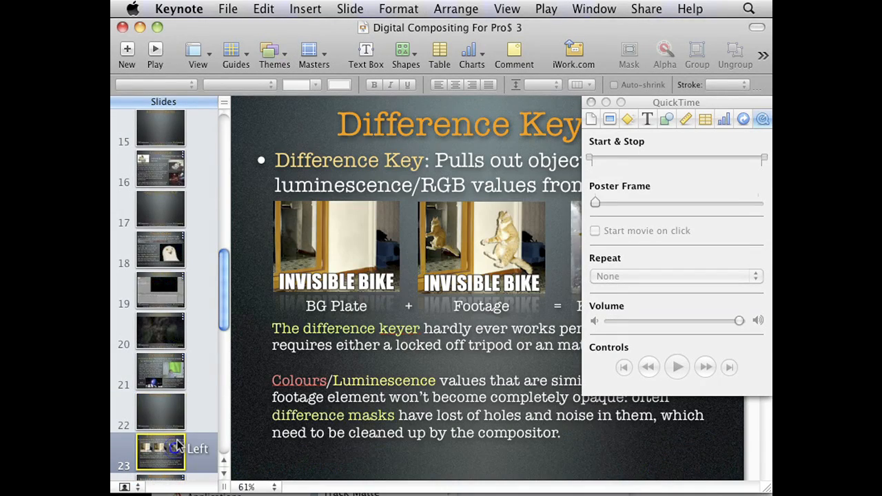
{"action": "left_click", "coordinate": [154, 49]}
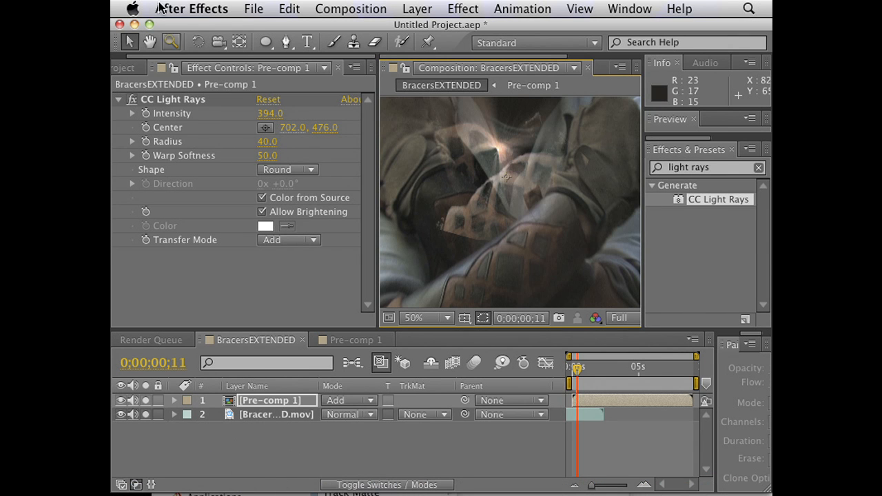
Delete the three bracers project items and import Christine Gun.mov from the Interactive Light folder
{"action": "left_click", "coordinate": [133, 67]}
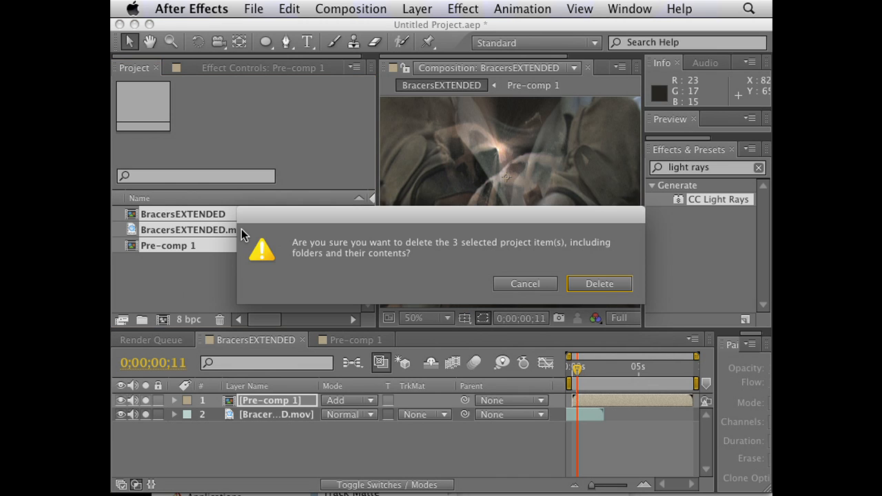
{"action": "left_click", "coordinate": [599, 284]}
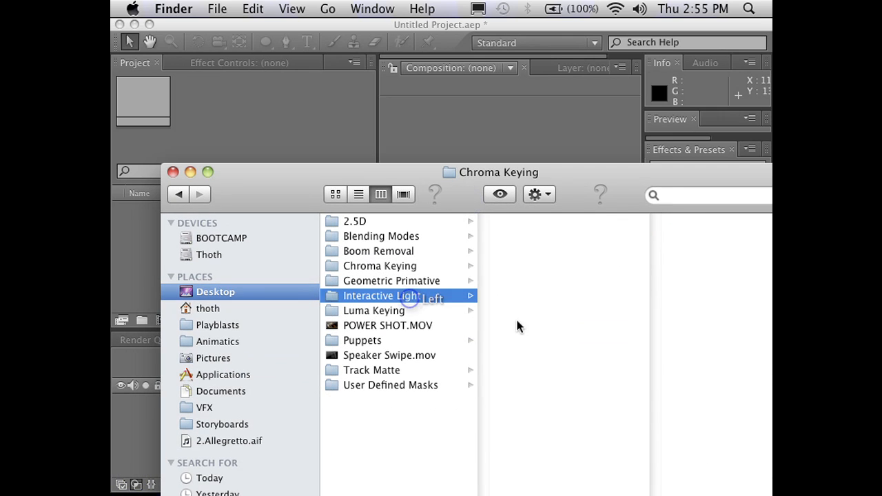
{"action": "left_click", "coordinate": [381, 296]}
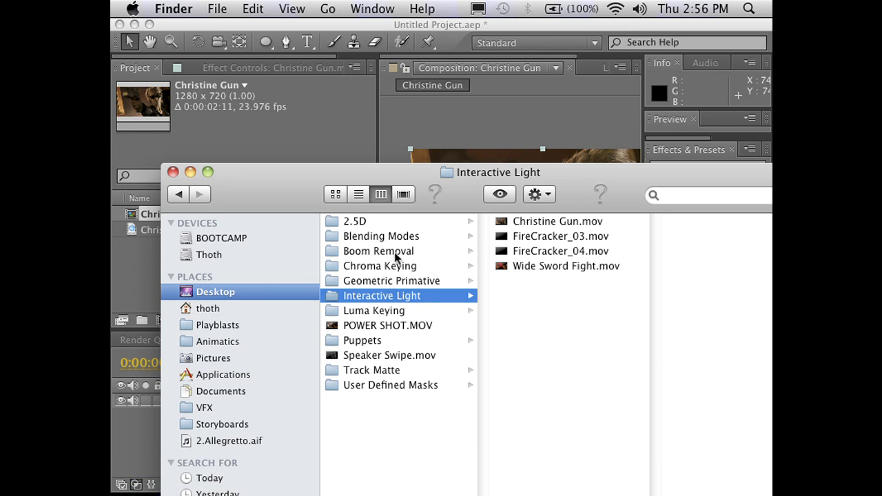
{"action": "left_click", "coordinate": [381, 235]}
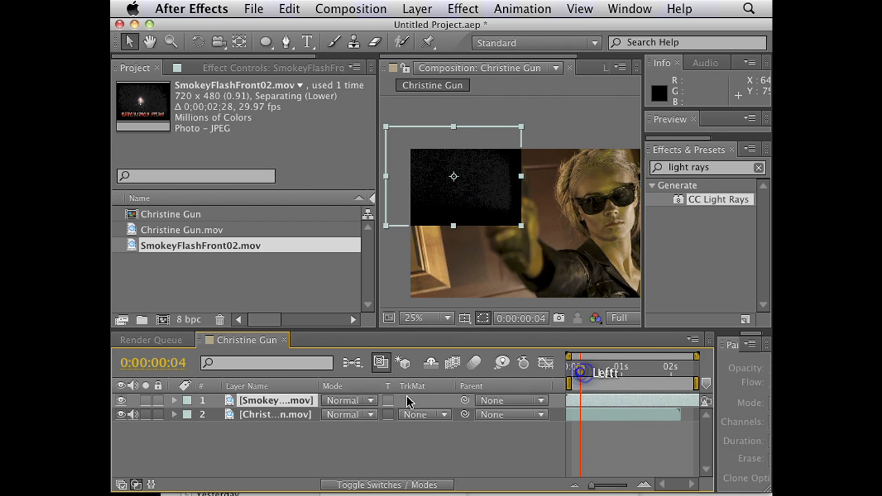
Blend SmokeyFlashFront02 with Add and move the muzzle flash onto the gun barrel
{"action": "left_click", "coordinate": [350, 401]}
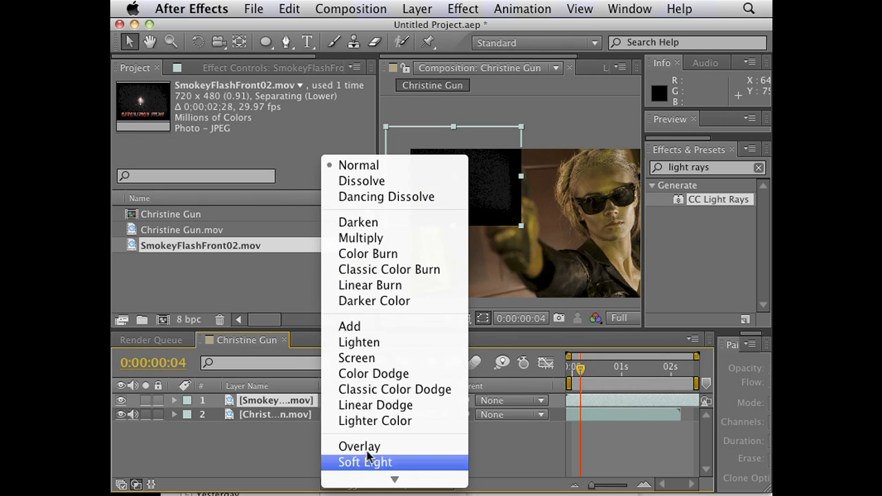
{"action": "left_click", "coordinate": [350, 327]}
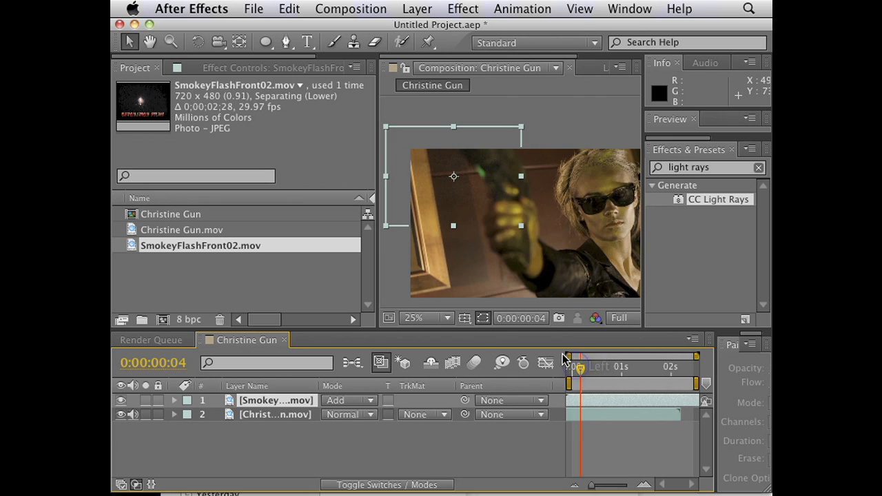
{"action": "left_click_drag", "start_coordinate": [581, 369], "coordinate": [589, 368]}
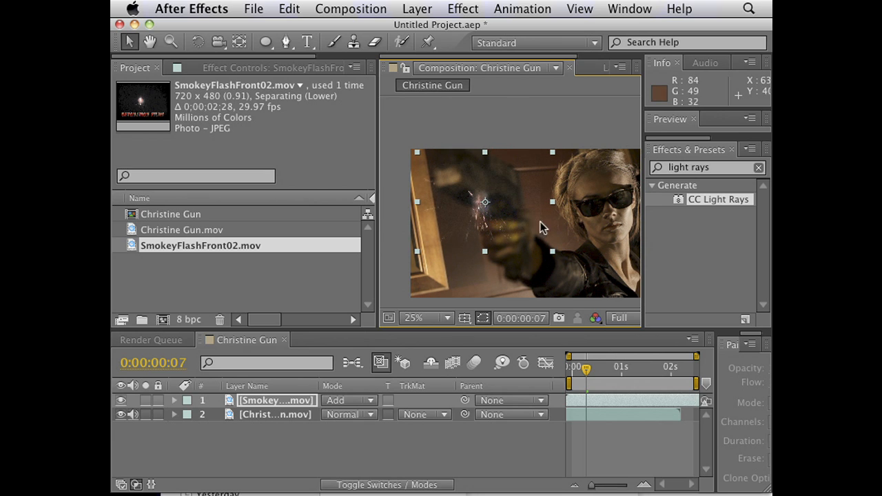
{"action": "mouse_move", "coordinate": [545, 253]}
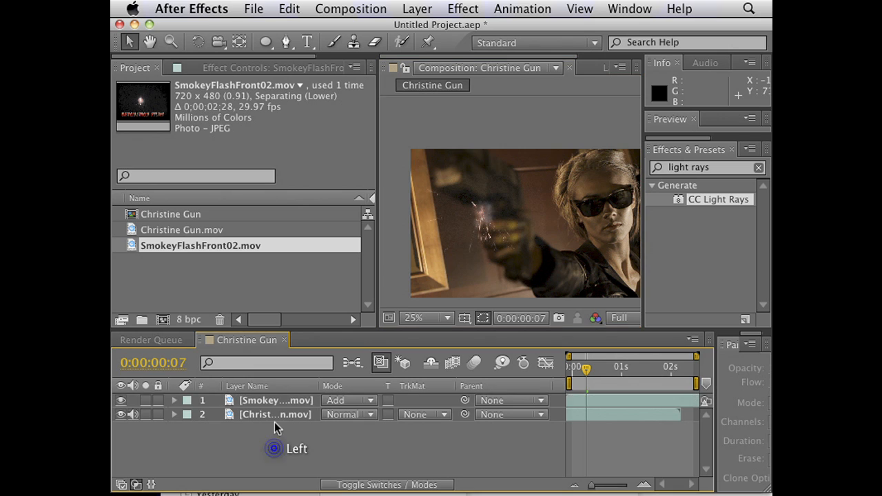
{"action": "left_click", "coordinate": [276, 400]}
{"action": "type", "text": "c"}
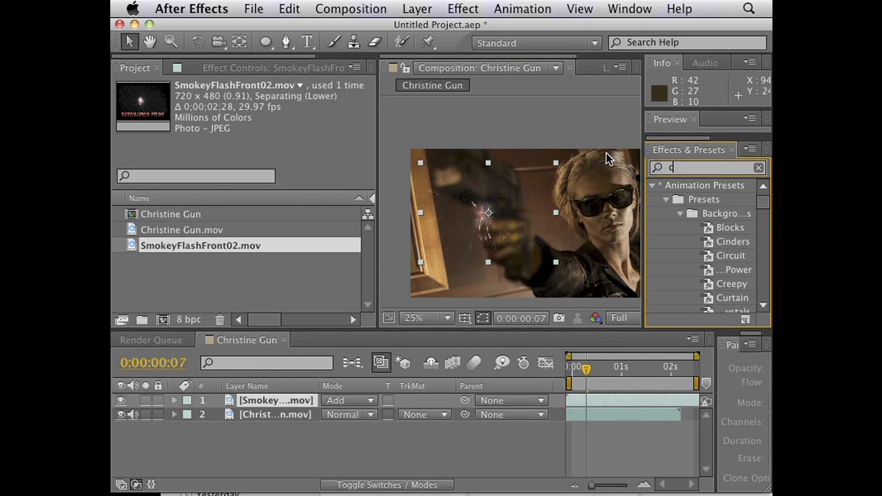
Apply Curves to the flash layer with a steep curve that darkens its smoke
{"action": "type", "text": "urve"}
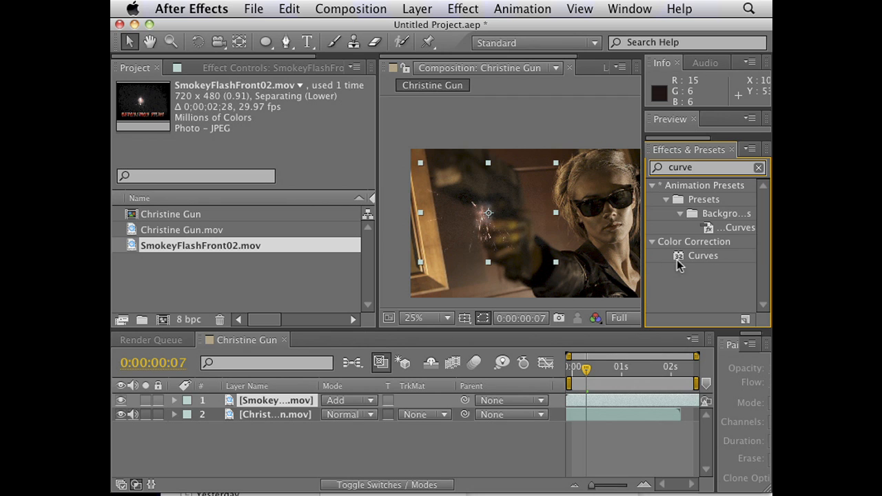
{"action": "double_click", "coordinate": [703, 255]}
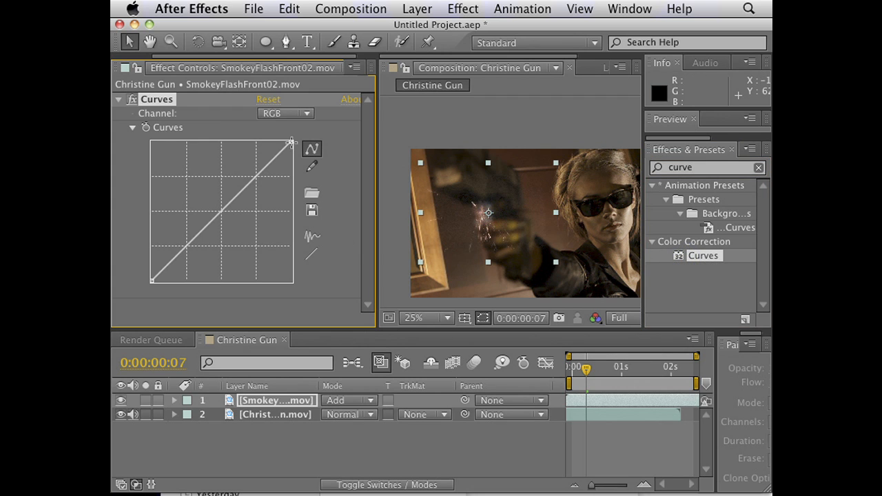
{"action": "left_click_drag", "start_coordinate": [290, 142], "coordinate": [206, 151]}
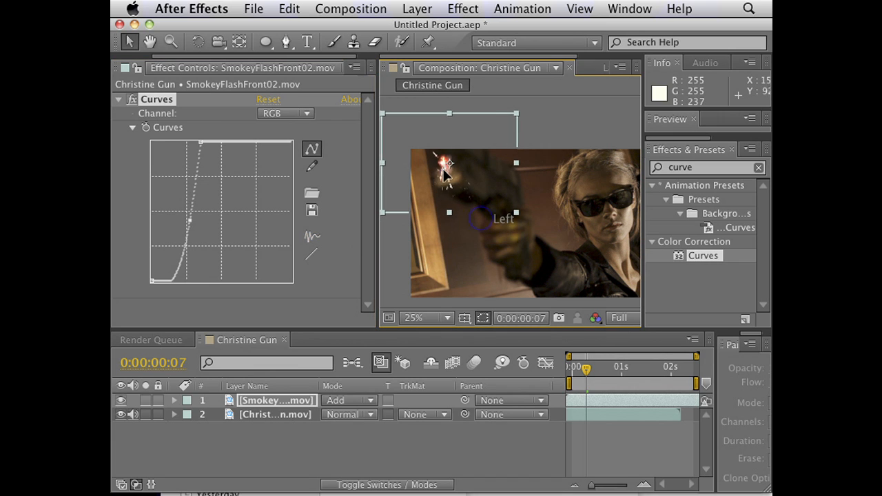
Position the flash over the gun's muzzle and scrub back through the shot
{"action": "left_click_drag", "start_coordinate": [585, 371], "coordinate": [582, 370]}
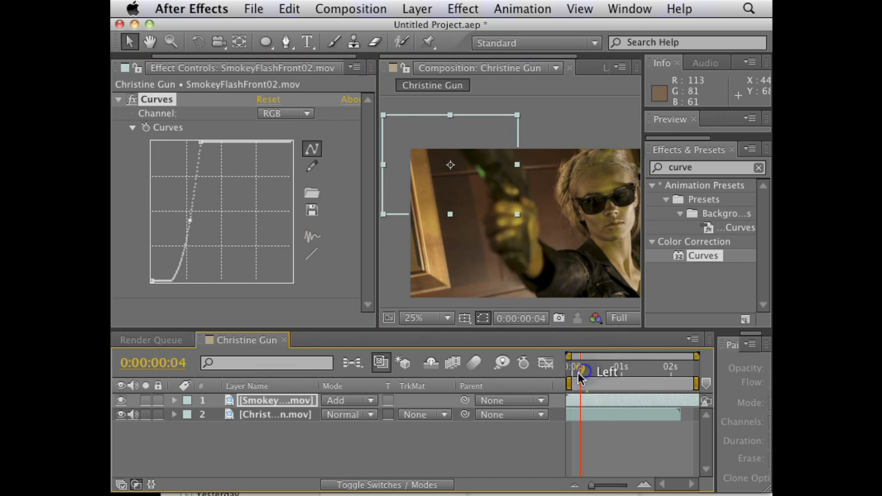
{"action": "left_click_drag", "start_coordinate": [581, 372], "coordinate": [575, 373]}
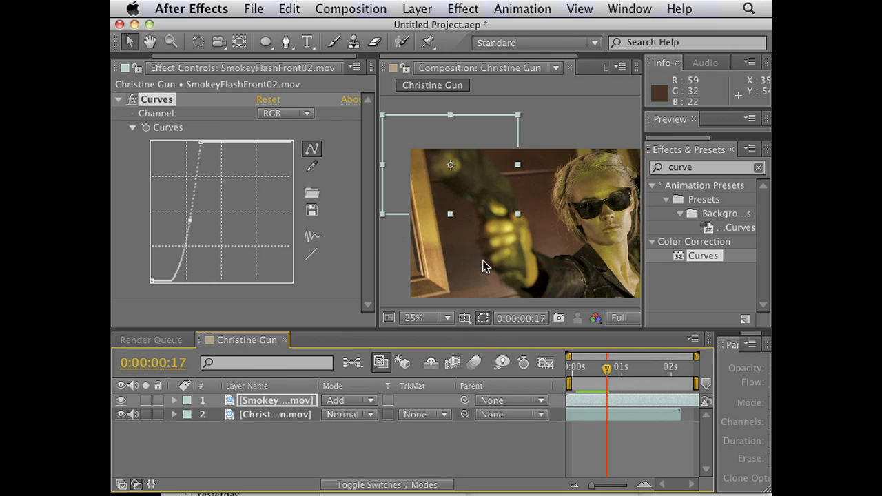
{"action": "left_click_drag", "start_coordinate": [607, 368], "coordinate": [603, 369]}
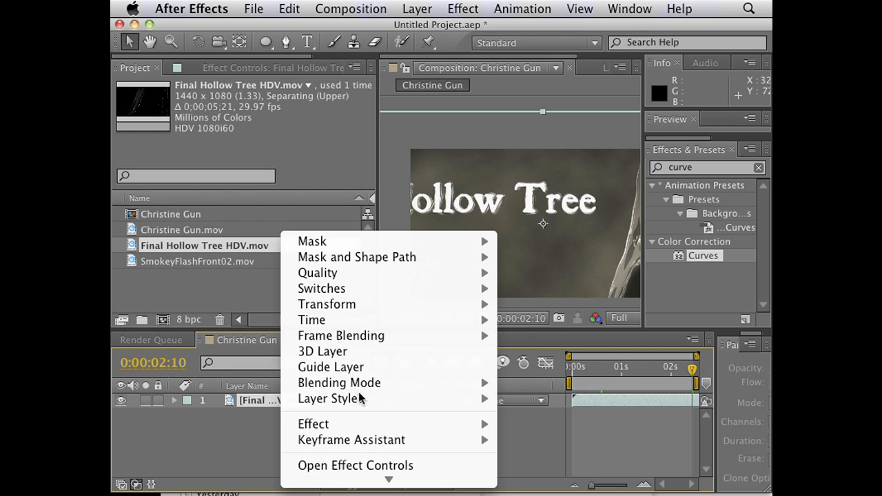
{"action": "mouse_move", "coordinate": [327, 304]}
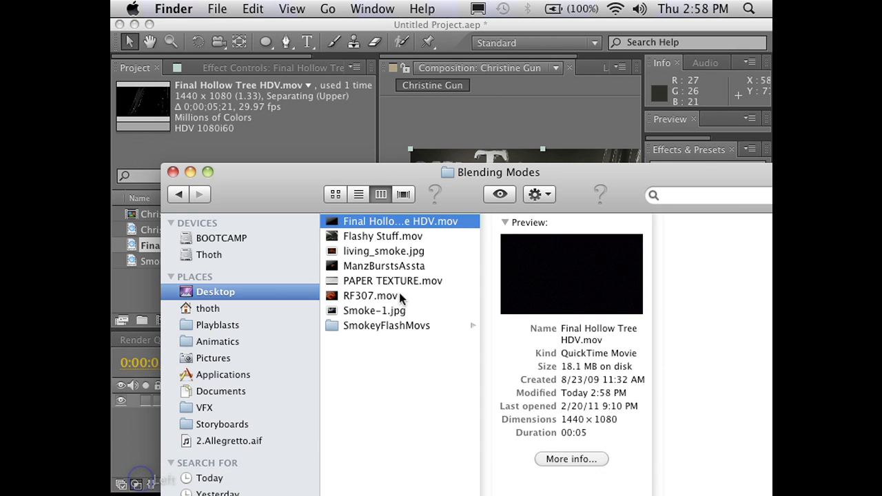
Import PAPER TEXTURE.mov from the Blending Modes folder into the project
{"action": "left_click", "coordinate": [393, 280]}
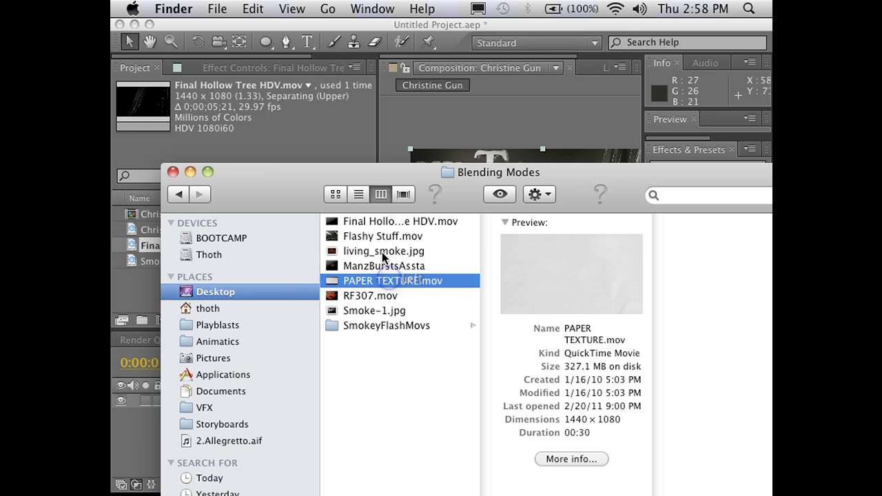
{"action": "left_click", "coordinate": [393, 281]}
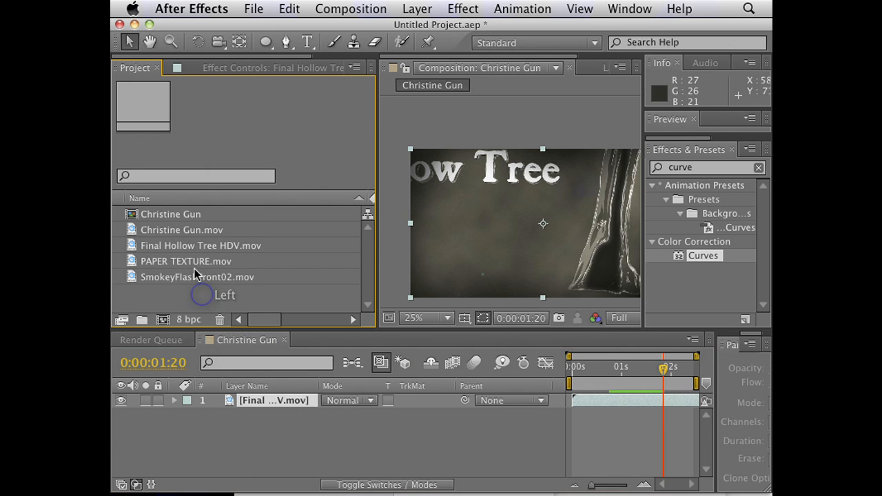
Layer PAPER TEXTURE.mov above the Hollow Tree title in Multiply mode
{"action": "left_click_drag", "start_coordinate": [186, 261], "coordinate": [276, 400]}
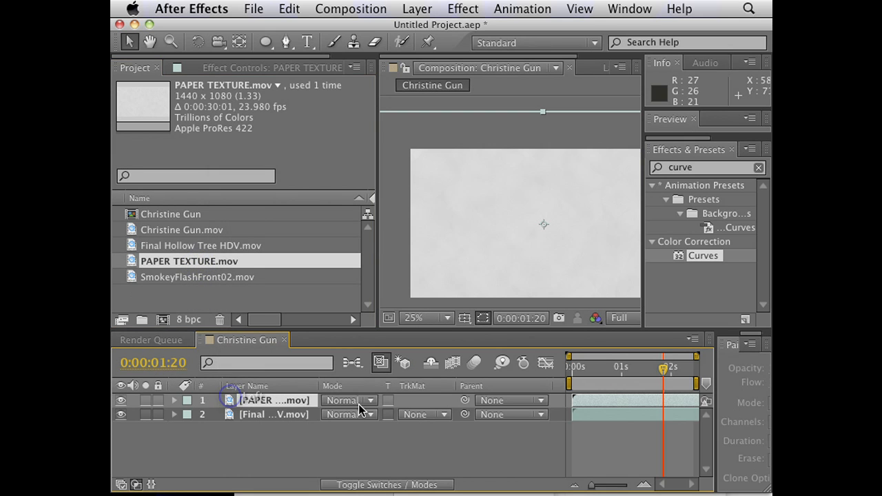
{"action": "left_click", "coordinate": [349, 401]}
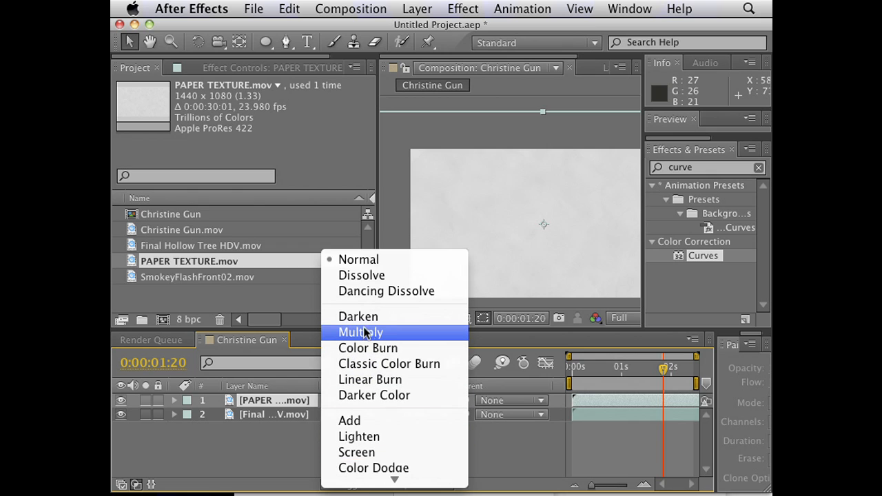
{"action": "left_click", "coordinate": [360, 333]}
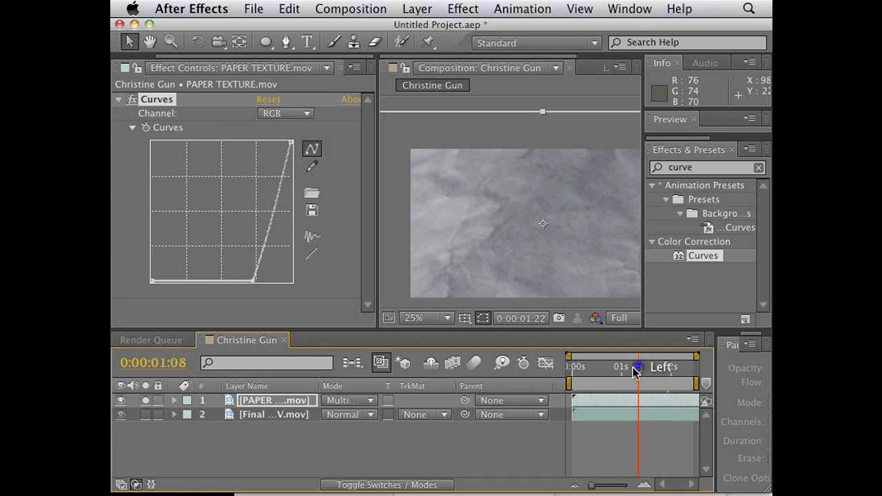
Scrub through the textured title shot to check the result
{"action": "left_click_drag", "start_coordinate": [637, 367], "coordinate": [610, 367]}
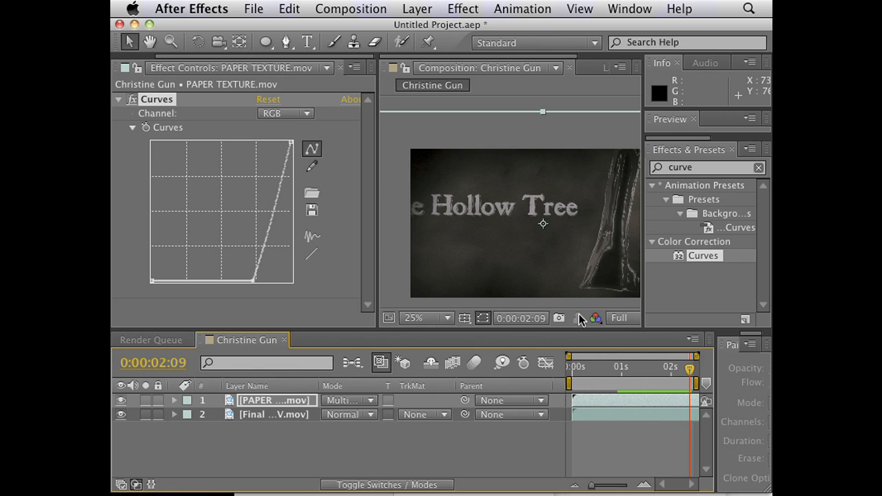
{"action": "left_click_drag", "start_coordinate": [688, 369], "coordinate": [620, 369]}
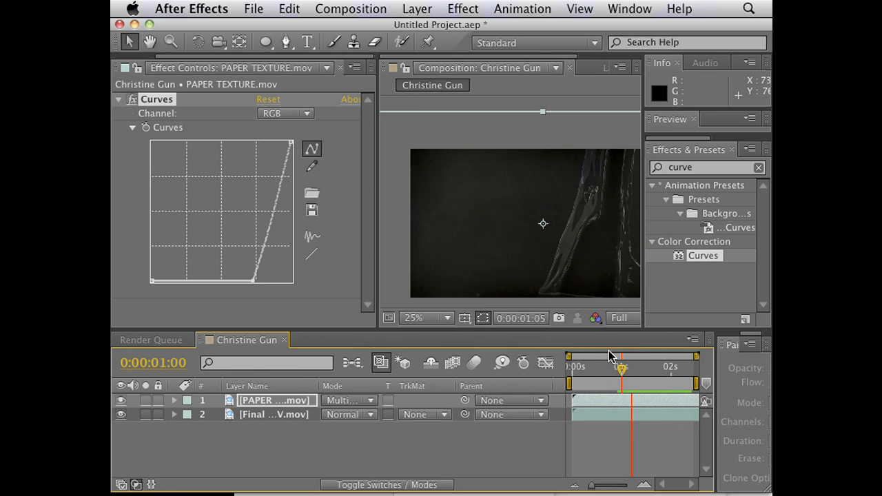
{"action": "left_click_drag", "start_coordinate": [620, 368], "coordinate": [688, 367]}
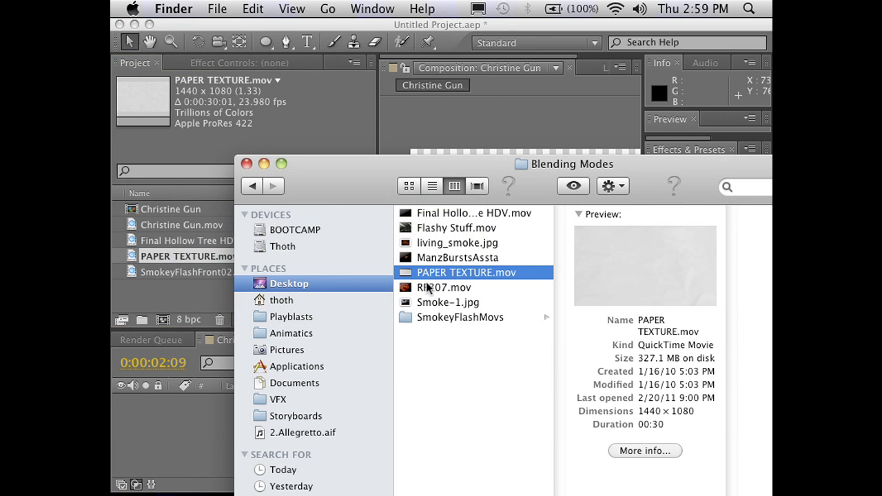
Import ManzBurstsAssta.mov over the office shot, blend it with Add and scrub to its start
{"action": "left_click", "coordinate": [445, 287]}
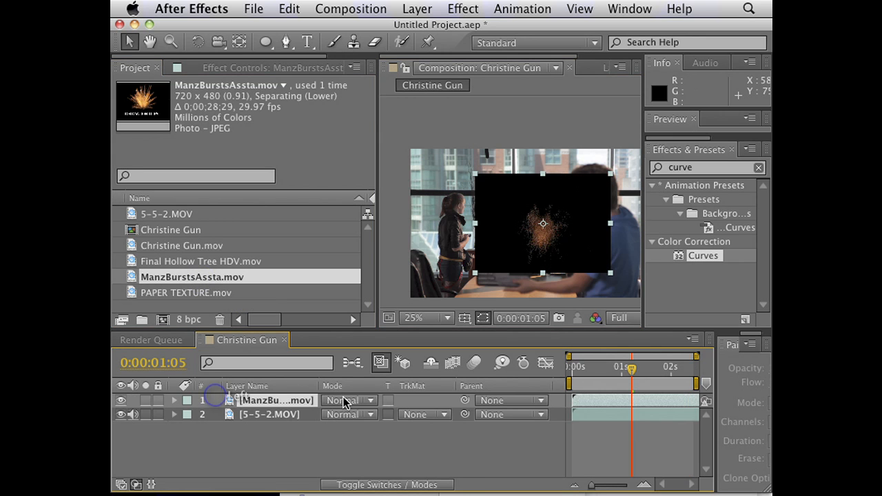
{"action": "left_click", "coordinate": [344, 400]}
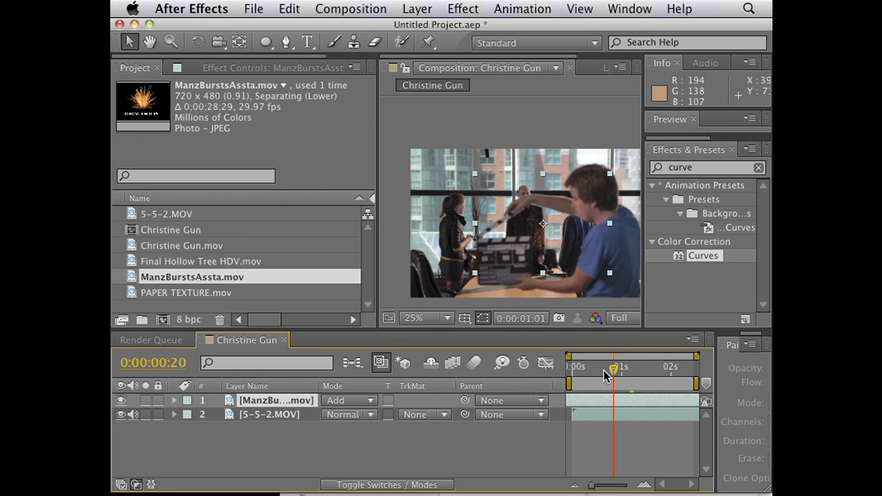
{"action": "left_click_drag", "start_coordinate": [612, 367], "coordinate": [589, 367]}
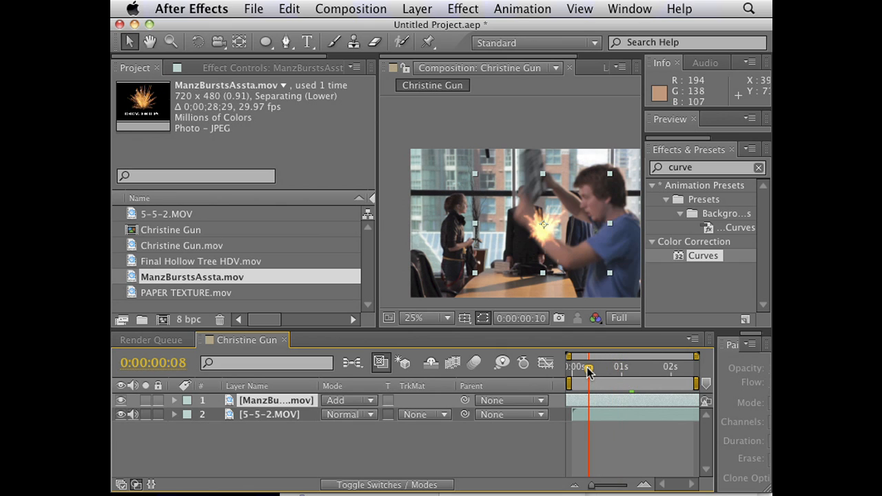
{"action": "left_click_drag", "start_coordinate": [588, 366], "coordinate": [582, 366]}
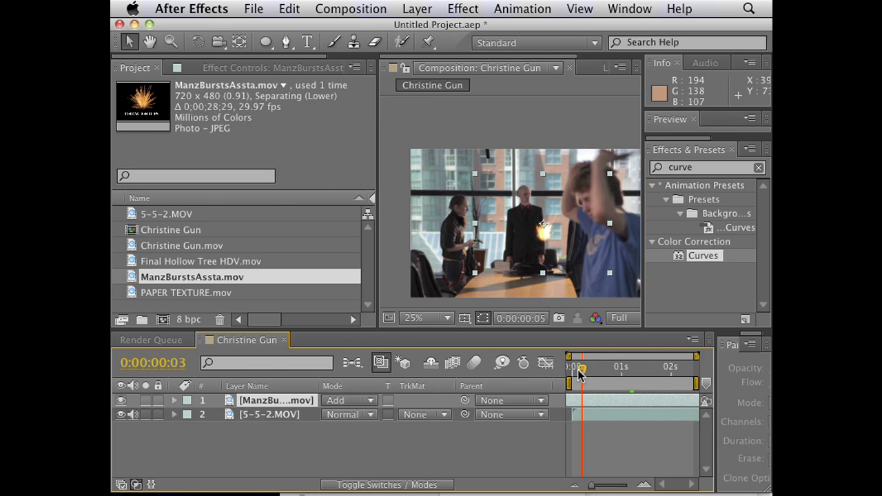
{"action": "left_click_drag", "start_coordinate": [581, 367], "coordinate": [576, 367]}
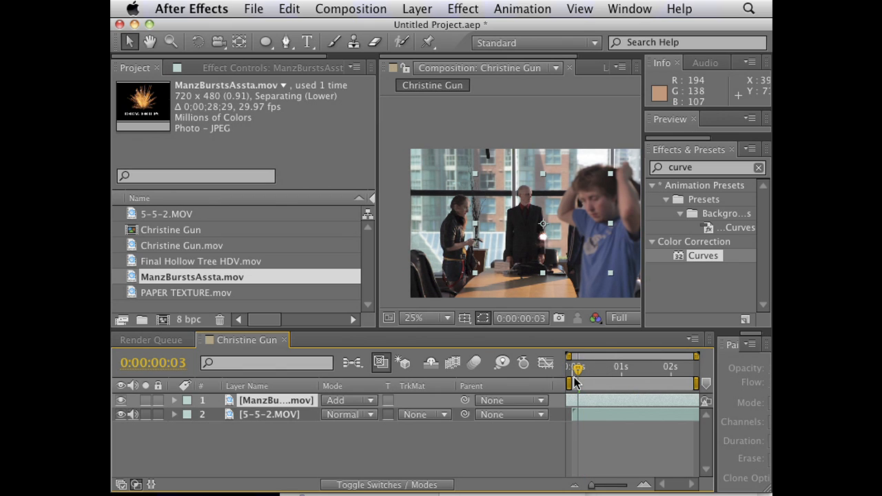
{"action": "mouse_move", "coordinate": [577, 382]}
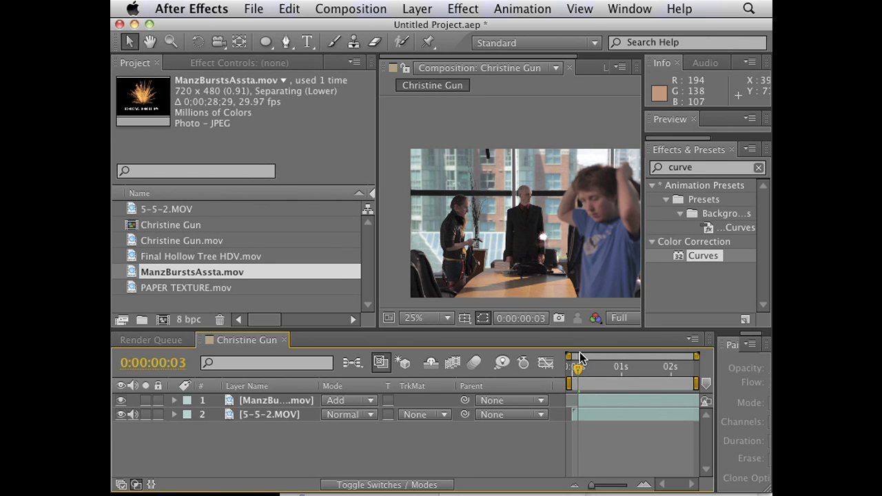
Shift the flame burst layer later so it plays over the clapperboard moment
{"action": "left_click", "coordinate": [618, 318]}
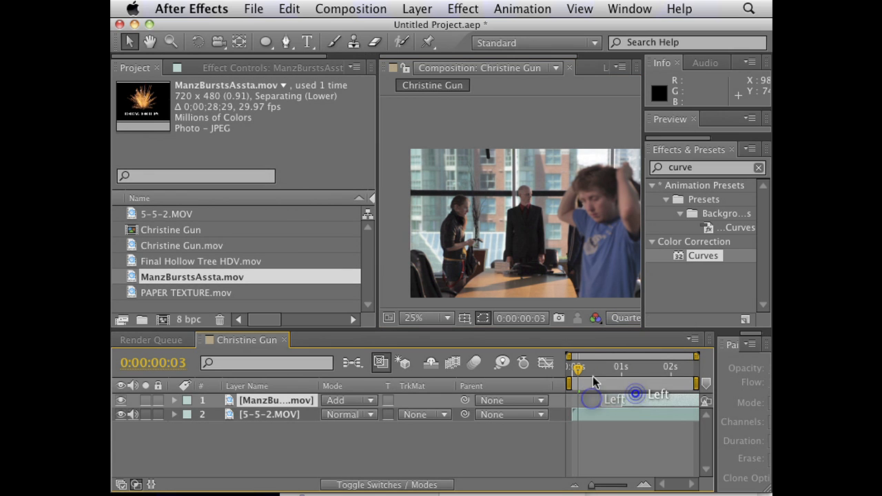
{"action": "left_click_drag", "start_coordinate": [576, 366], "coordinate": [622, 366]}
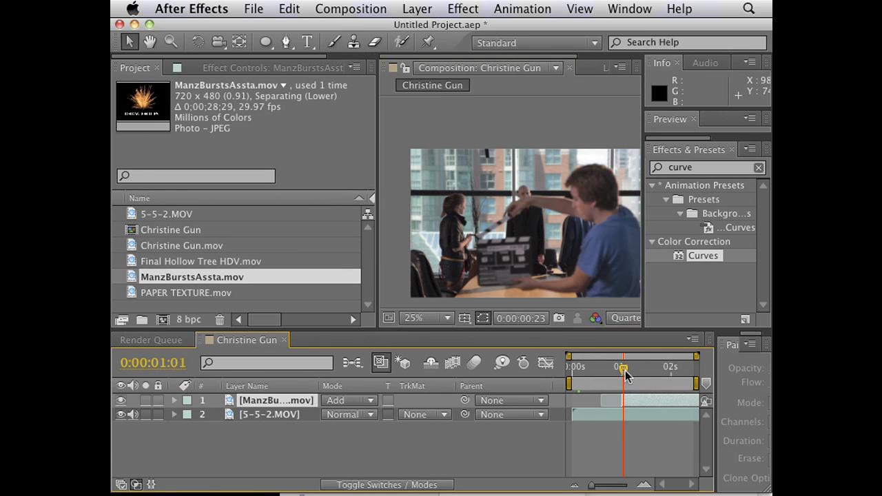
{"action": "left_click_drag", "start_coordinate": [623, 366], "coordinate": [651, 366]}
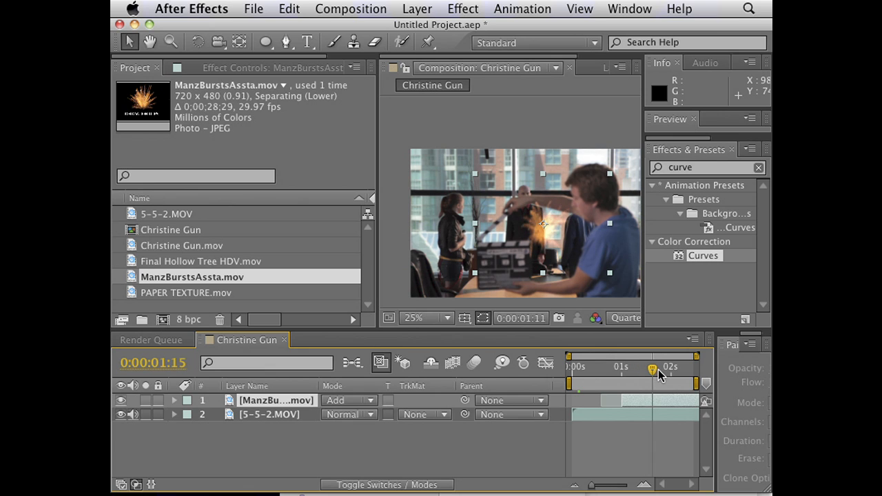